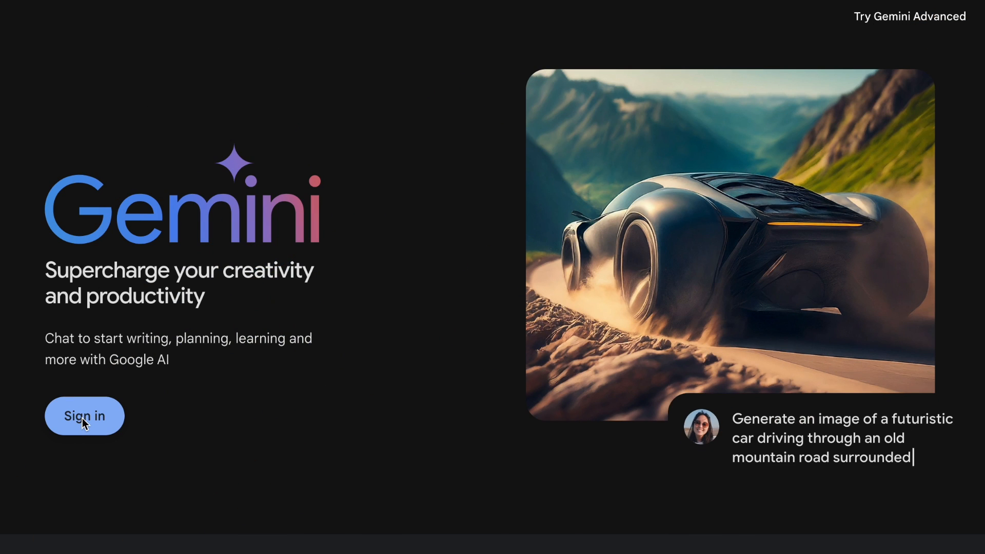
Step: Open the Gemini Advanced page and scroll to the free vs $19.99/month plan comparison
{"action": "type", "text": "by nature"}
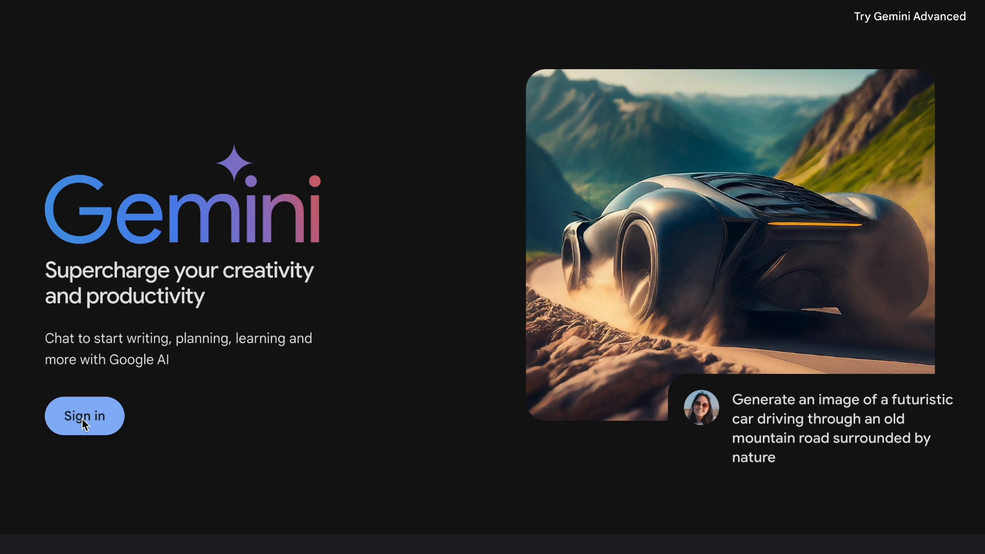
{"action": "left_click", "coordinate": [84, 416]}
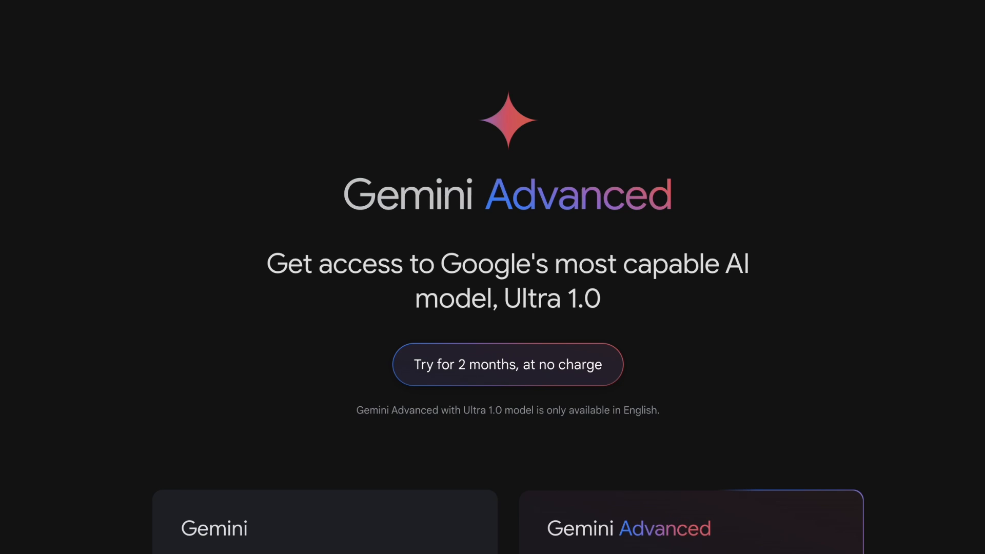
{"action": "scroll", "scroll_direction": "down", "scroll_amount": 3}
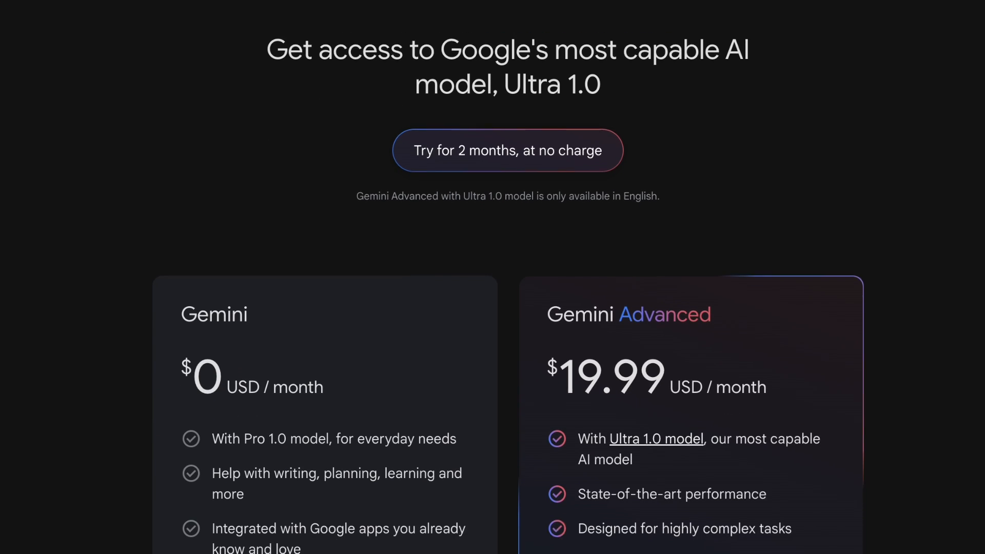
{"action": "scroll", "scroll_direction": "down", "scroll_amount": 3}
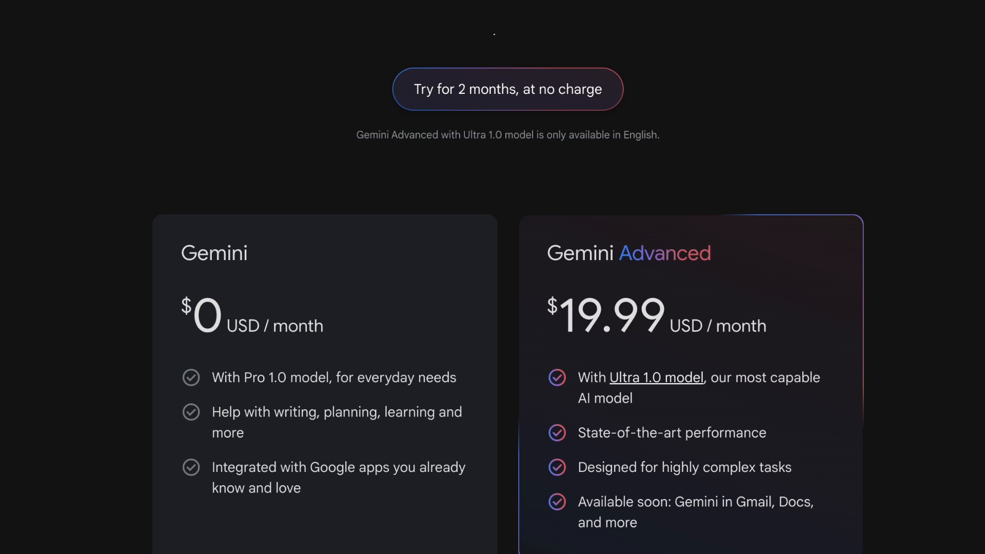
{"action": "scroll", "scroll_direction": "down", "scroll_amount": 3}
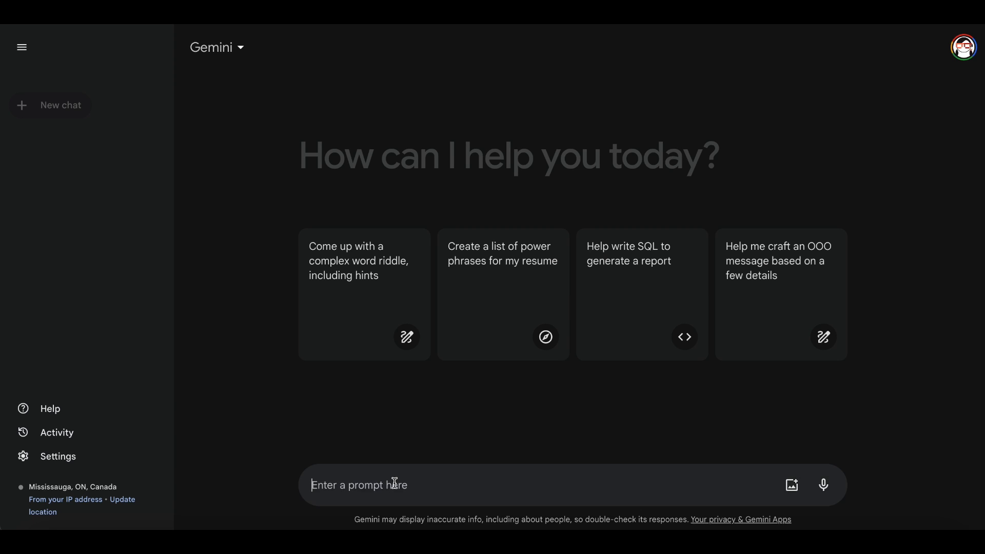
Step: Ask Gemini 'What are some tips to improve communication skills?'
{"action": "type", "text": "W"}
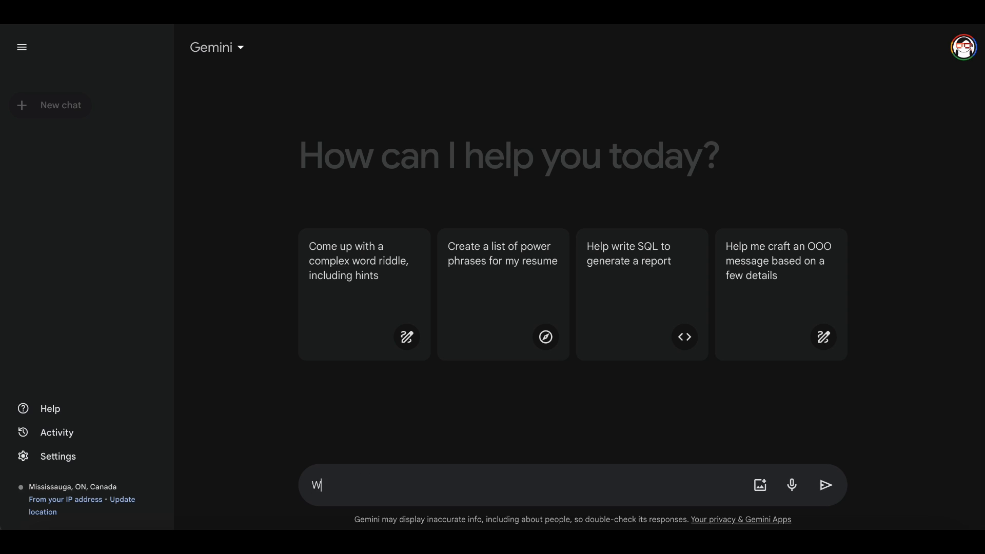
{"action": "type", "text": "hat are some tips to improve commun"}
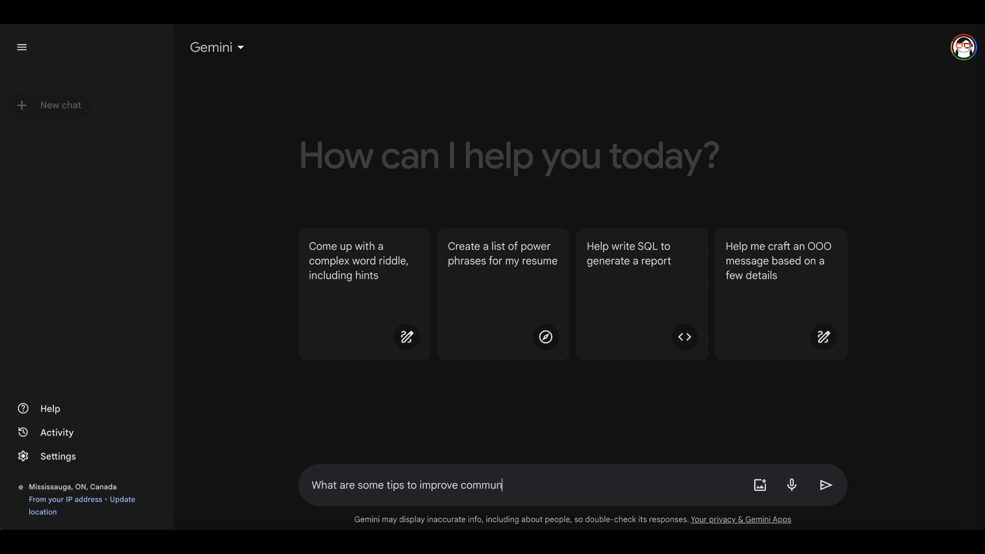
{"action": "left_click", "coordinate": [826, 485]}
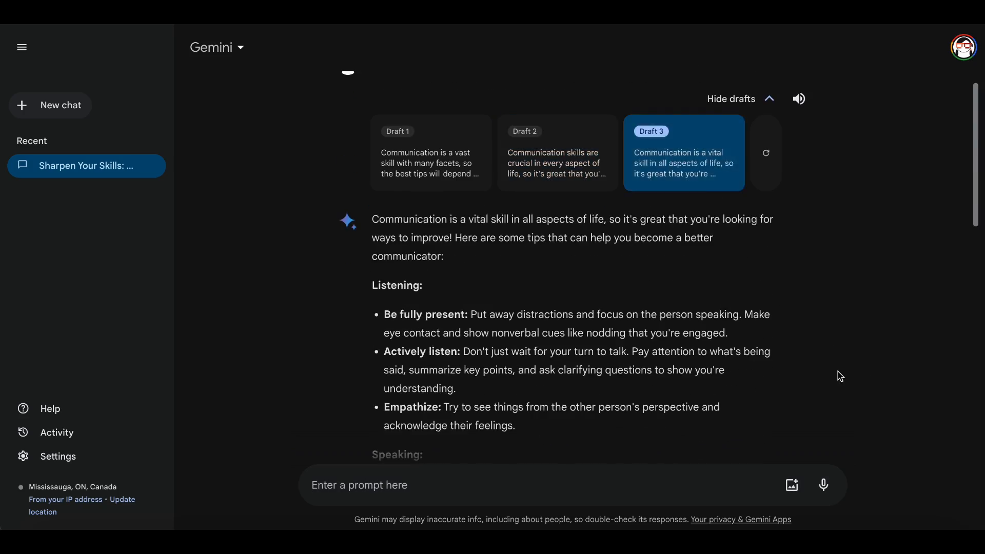
Step: Rewrite the communication tips answer as a shorter version through Modify response
{"action": "scroll", "scroll_direction": "down", "scroll_amount": 3}
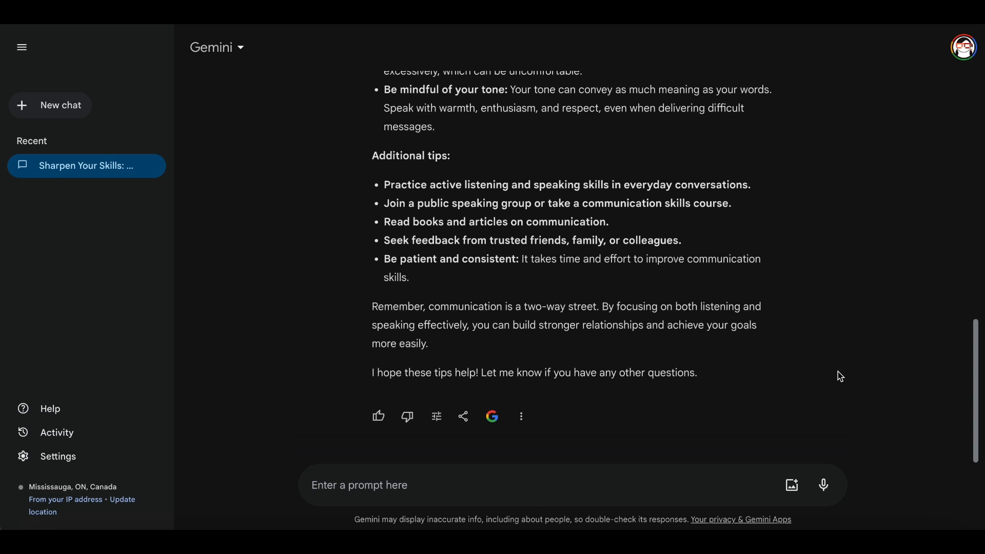
{"action": "left_click", "coordinate": [378, 416]}
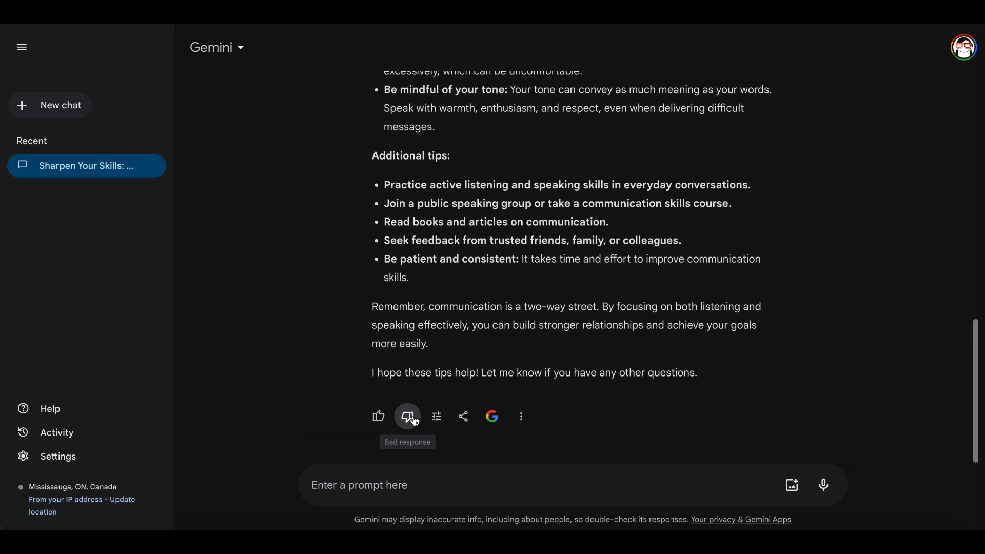
{"action": "left_click", "coordinate": [436, 416]}
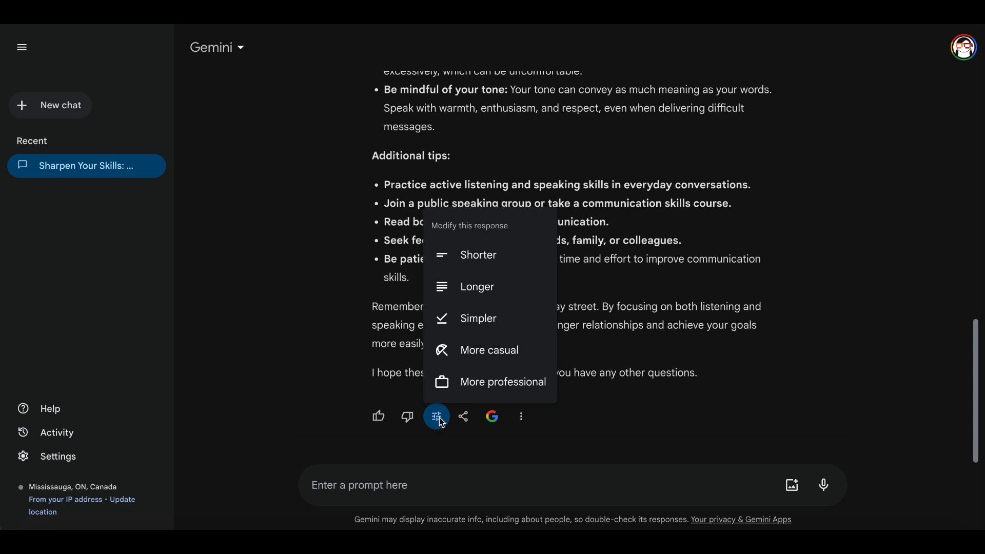
{"action": "left_click", "coordinate": [478, 254]}
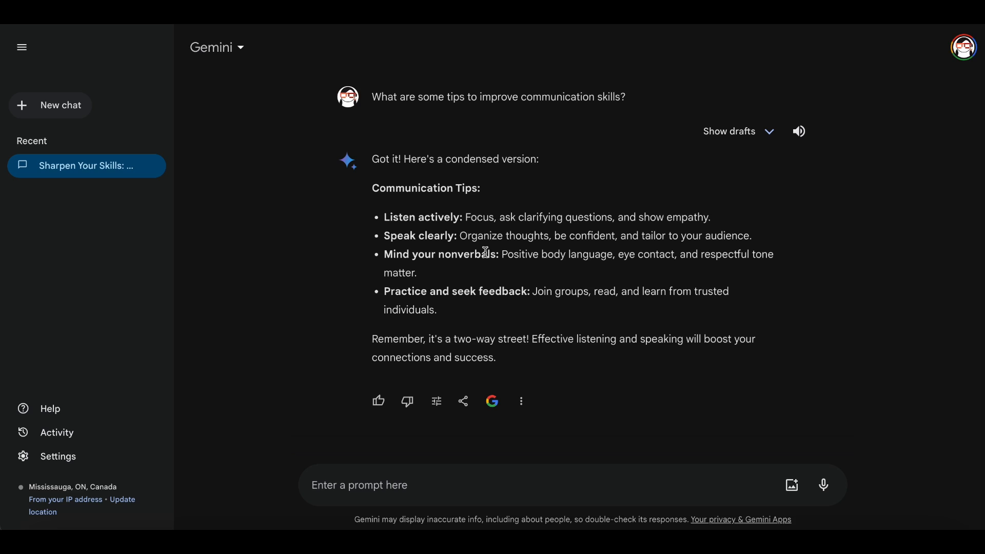
{"action": "mouse_move", "coordinate": [462, 401]}
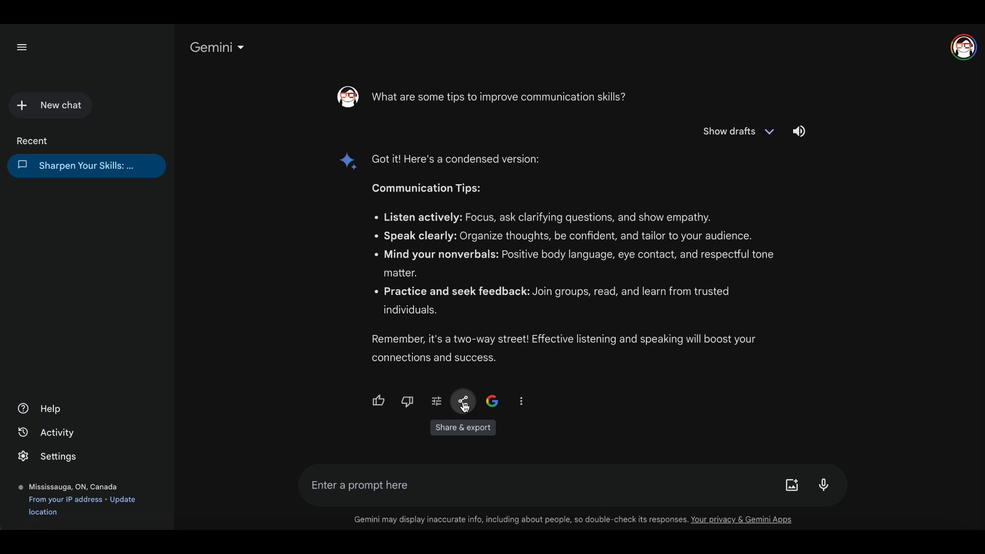
Step: Create a public link for the communication tips chat and copy its URL
{"action": "left_click", "coordinate": [463, 400]}
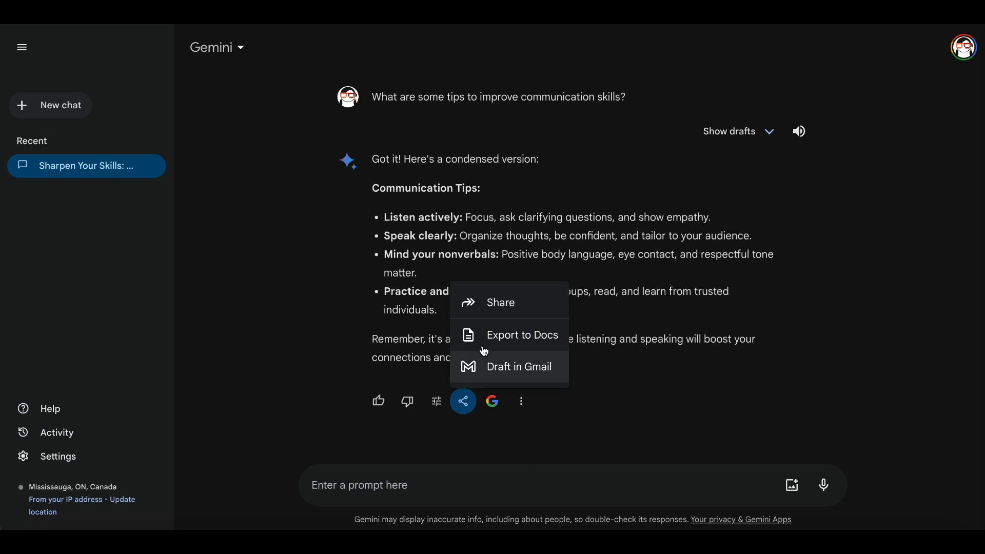
{"action": "mouse_move", "coordinate": [500, 302]}
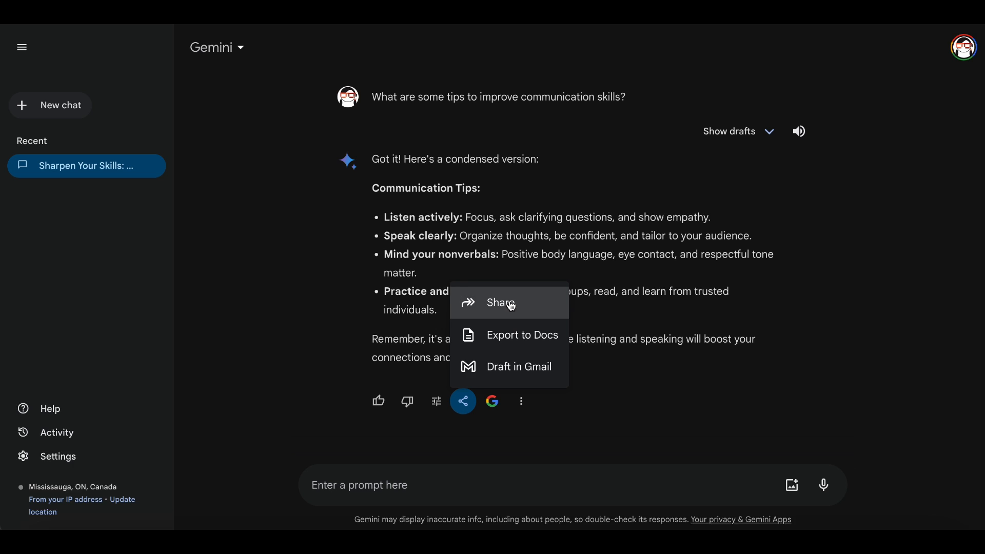
{"action": "left_click", "coordinate": [501, 302]}
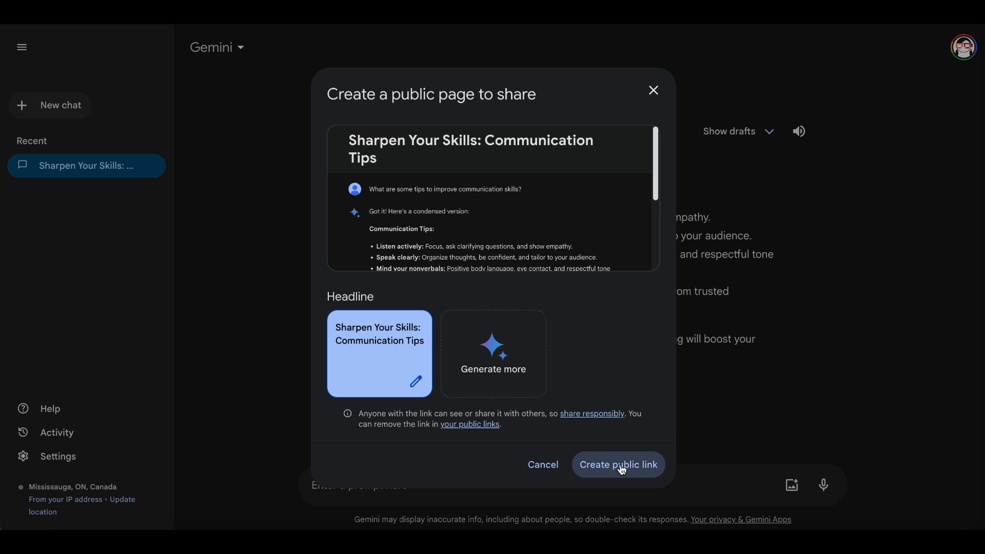
{"action": "left_click", "coordinate": [618, 464]}
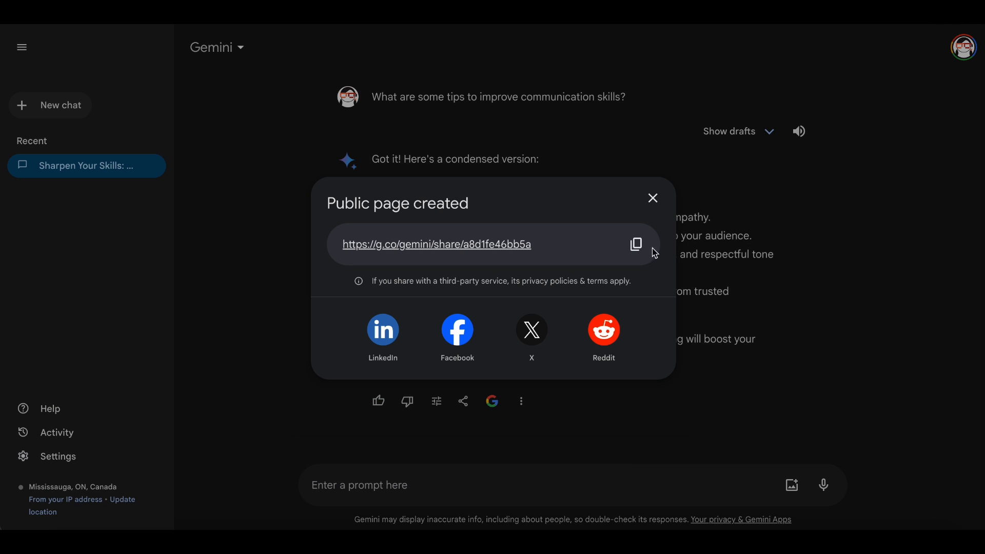
{"action": "mouse_move", "coordinate": [636, 244]}
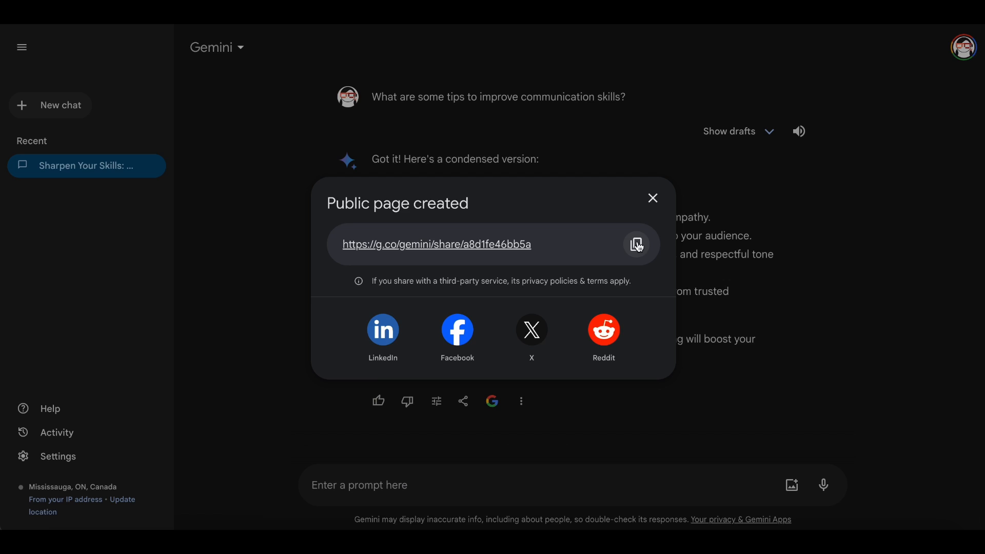
{"action": "left_click", "coordinate": [521, 401]}
{"action": "type", "text": "What significant civilizations influenced Egyptian history?"}
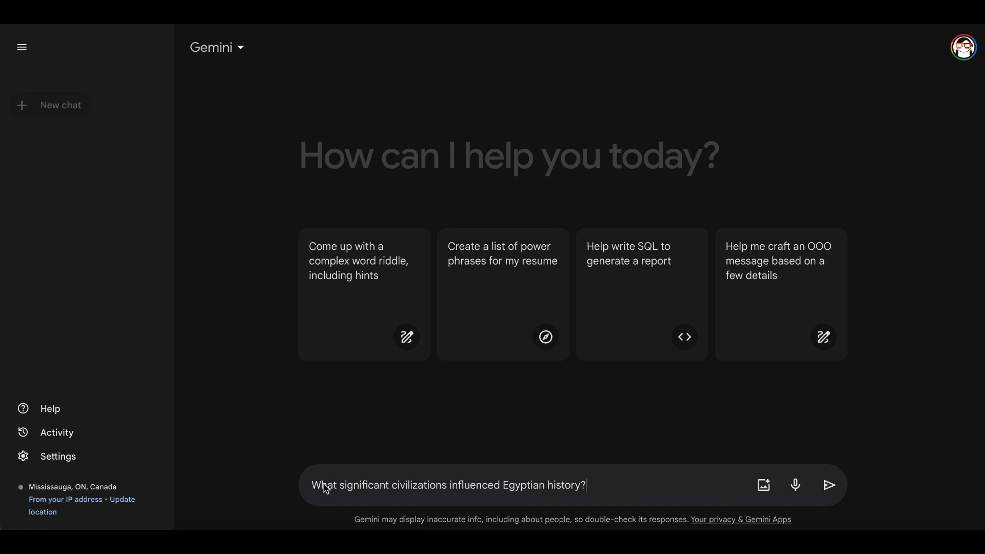
Step: Submit the Egyptian history question and read through the complete answer
{"action": "left_click", "coordinate": [830, 484]}
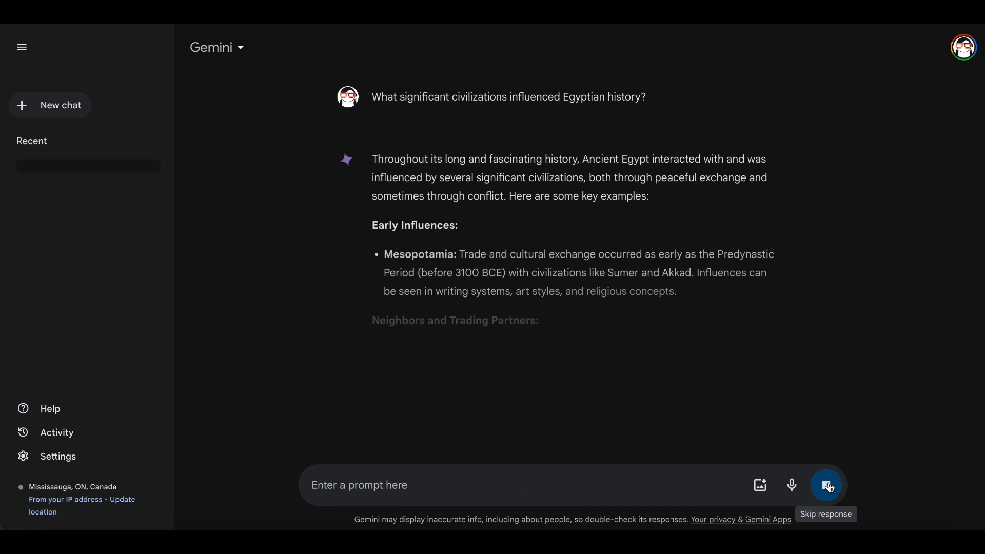
{"action": "left_click", "coordinate": [826, 485]}
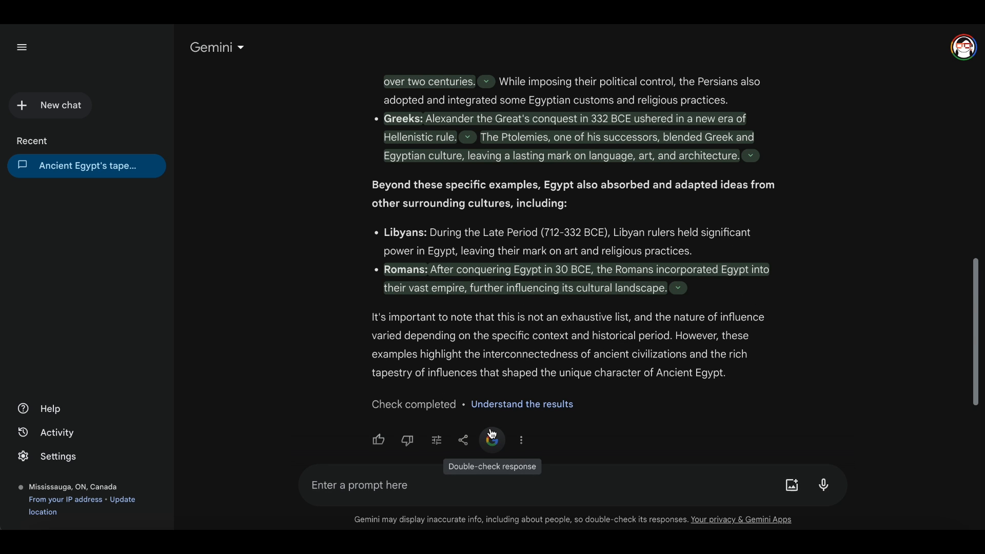
{"action": "scroll", "scroll_direction": "up", "scroll_amount": 3}
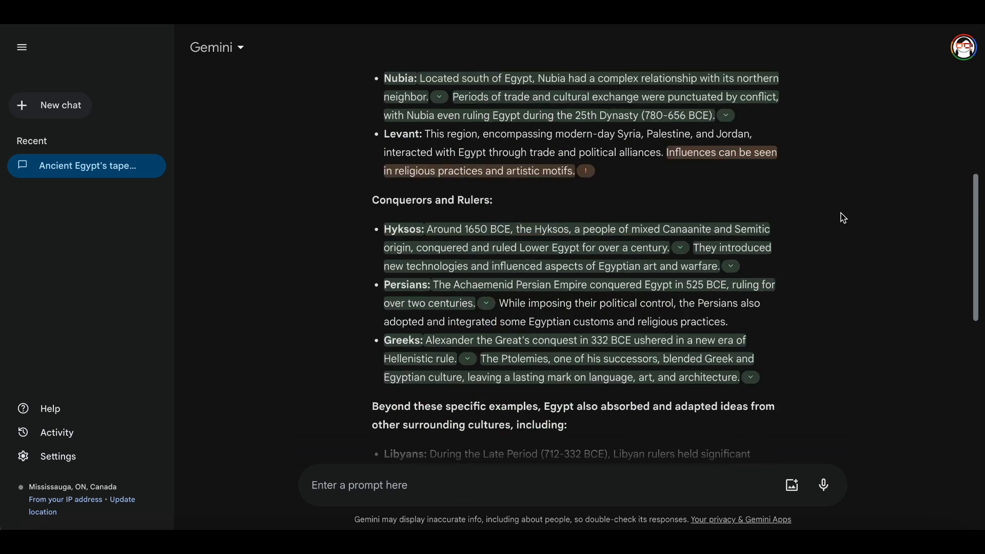
{"action": "scroll", "scroll_direction": "up", "scroll_amount": 3}
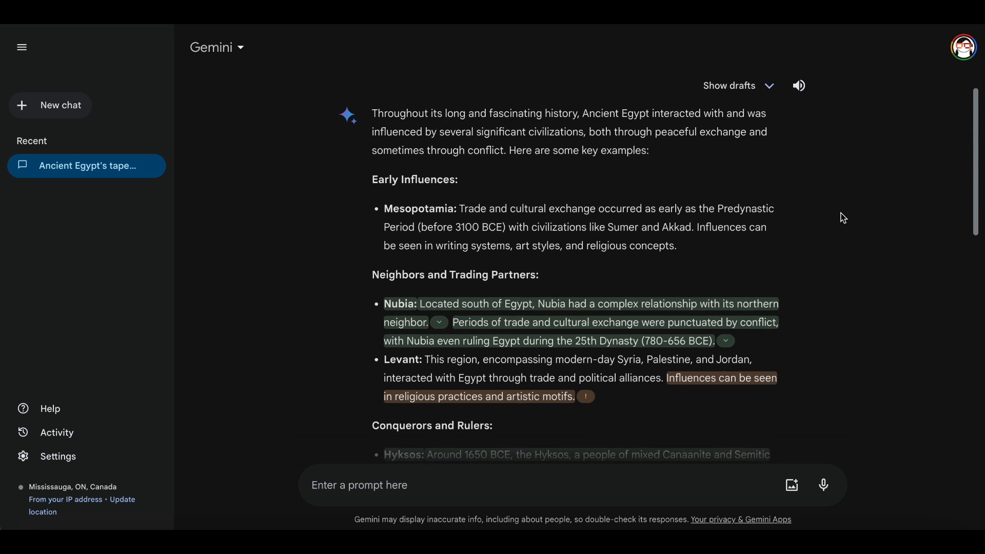
{"action": "scroll", "scroll_direction": "down", "scroll_amount": 3}
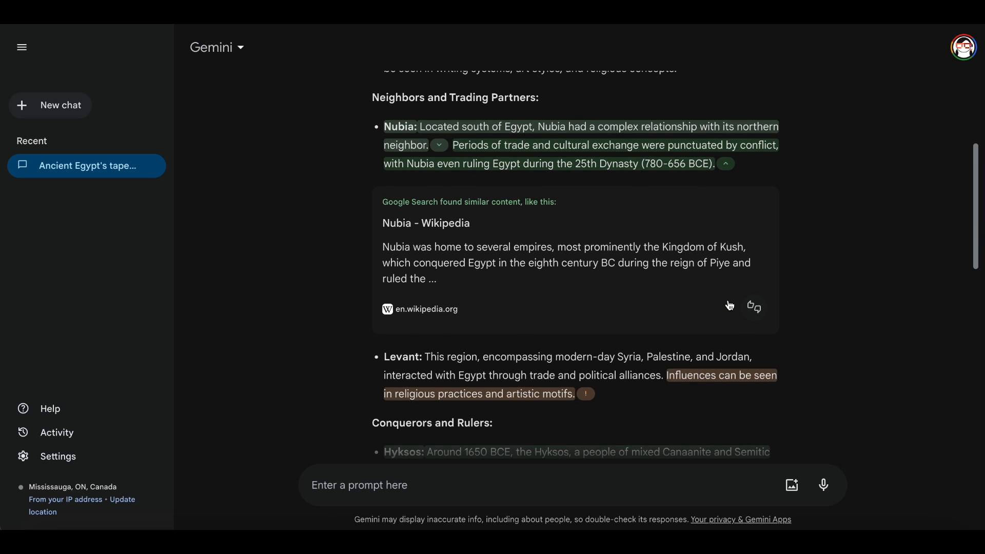
Step: Review the double-checked claims such as Nubia, then turn off the highlighting
{"action": "left_click", "coordinate": [724, 163]}
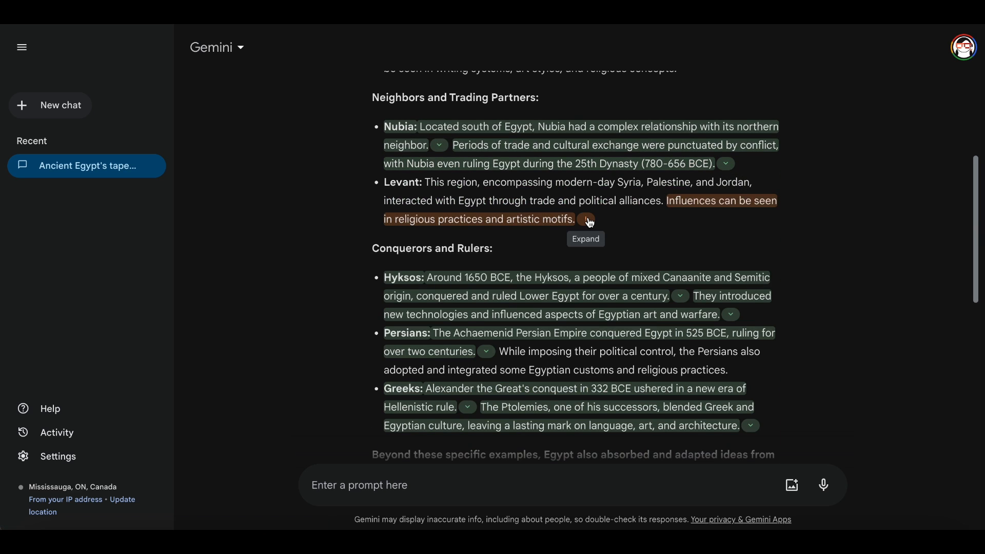
{"action": "scroll", "scroll_direction": "down", "scroll_amount": 3}
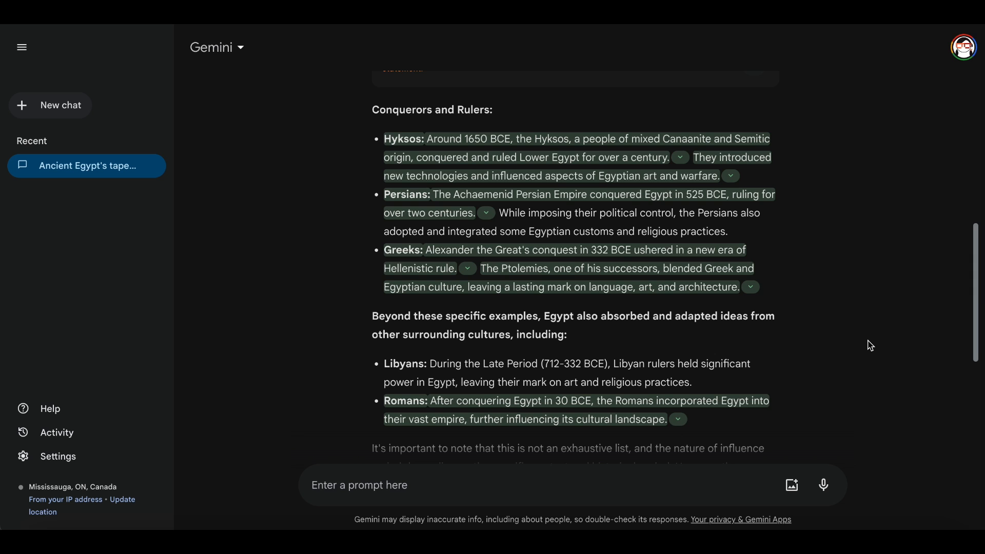
{"action": "scroll", "scroll_direction": "down", "scroll_amount": 3}
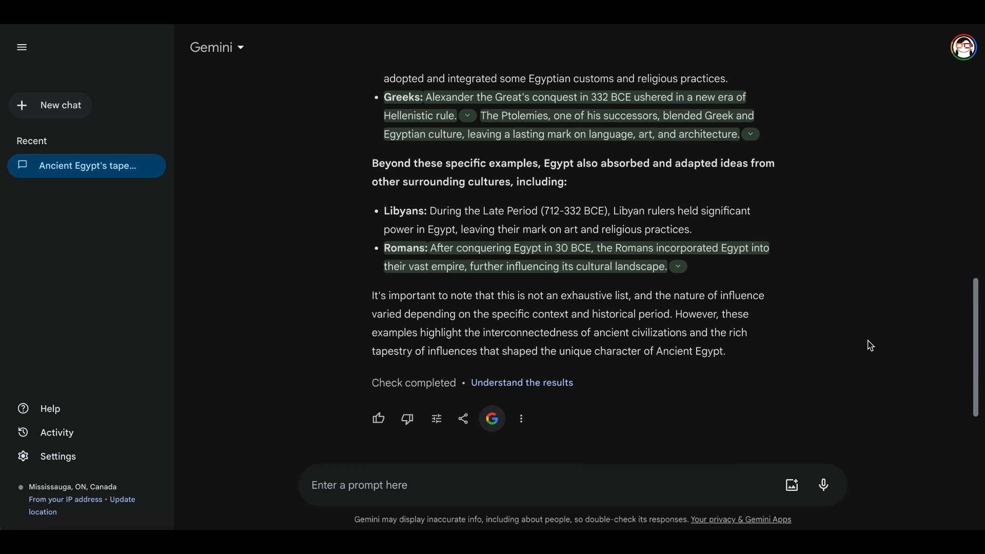
{"action": "left_click", "coordinate": [521, 383]}
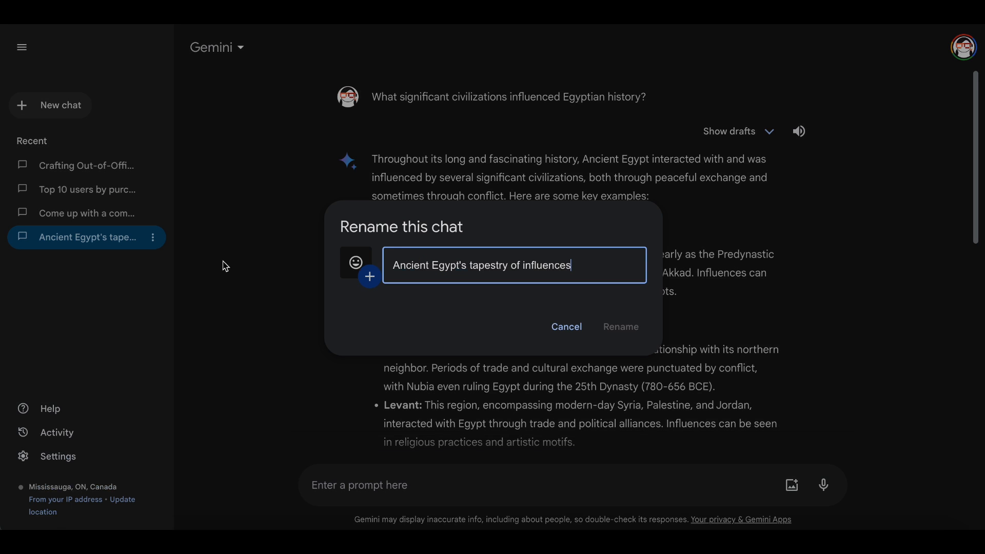
Step: Pin the 'Ancient Egypt's tapestry of influences' and 'Crafting Out-of-Office Message' chats
{"action": "left_click", "coordinate": [370, 277]}
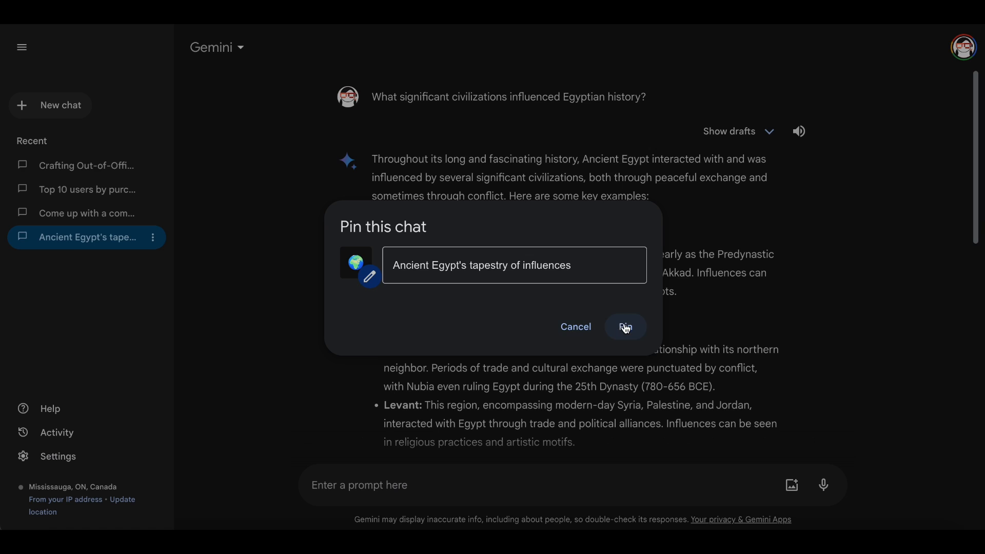
{"action": "left_click", "coordinate": [625, 326]}
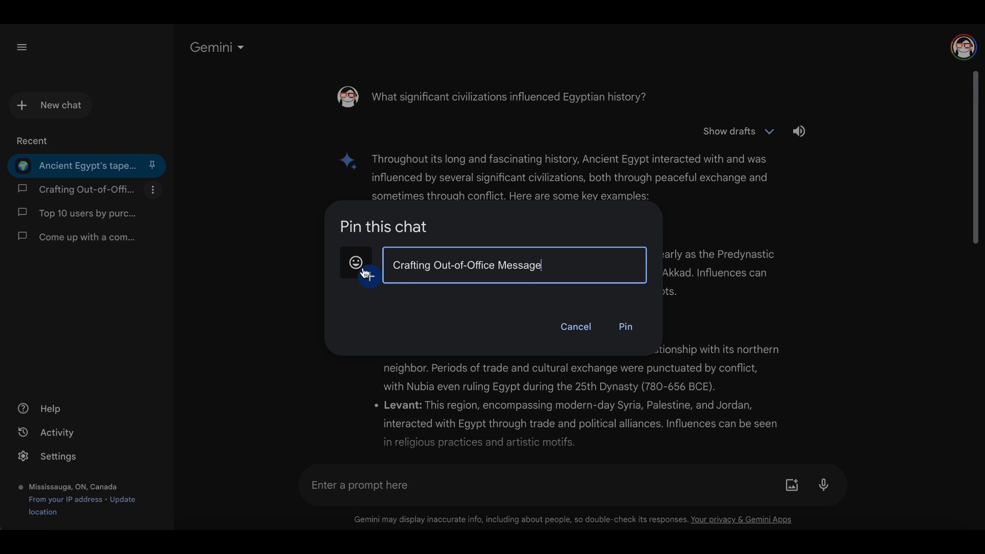
{"action": "left_click", "coordinate": [624, 326]}
{"action": "type", "text": "Give me a summa"}
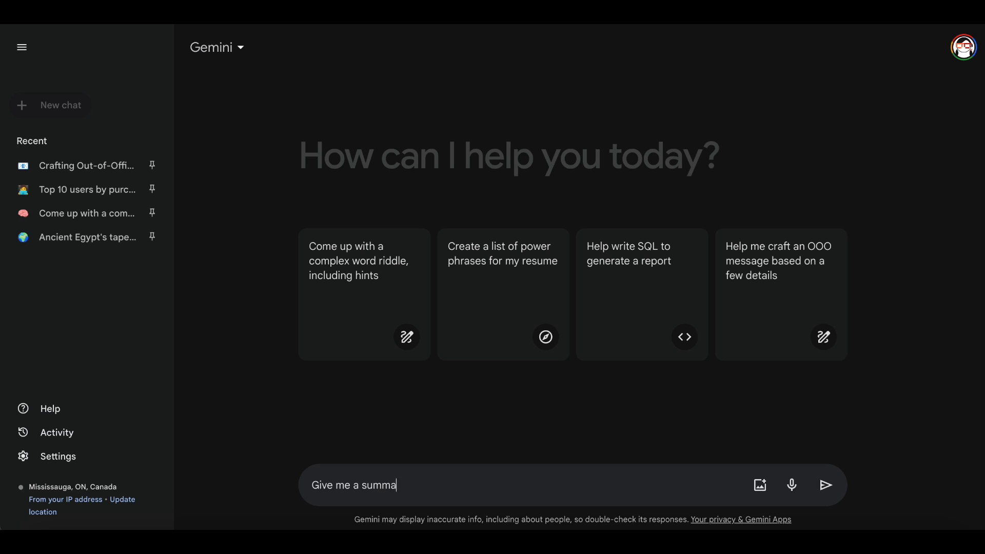
Step: Ask Gemini for a summary of today's top AI news
{"action": "type", "text": "ry of today's t"}
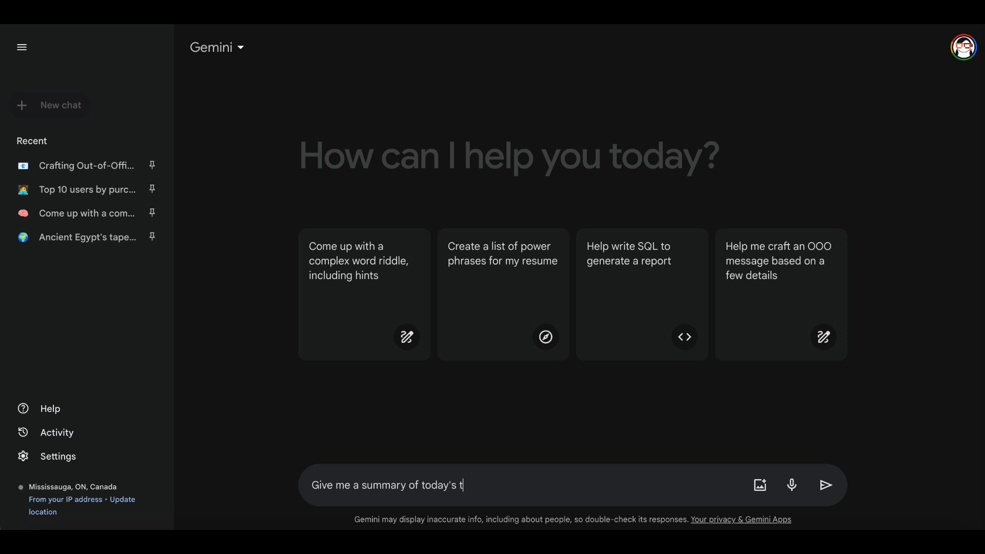
{"action": "type", "text": "op AI news"}
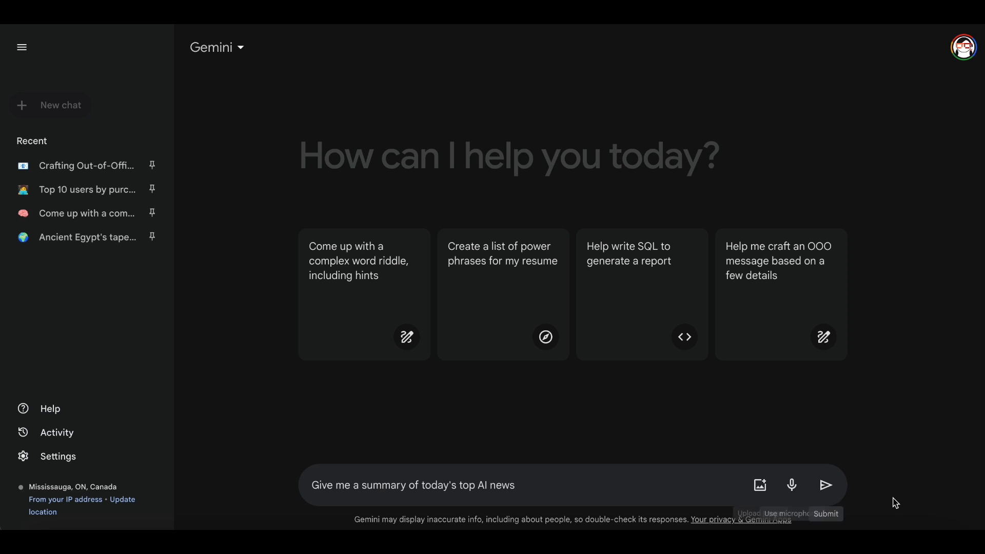
{"action": "left_click", "coordinate": [825, 485]}
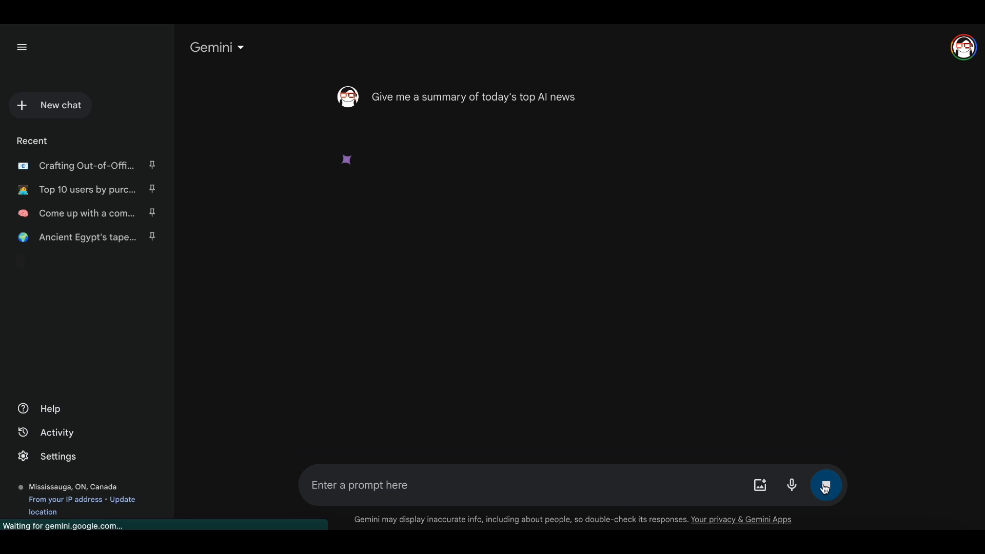
{"action": "left_click", "coordinate": [825, 484]}
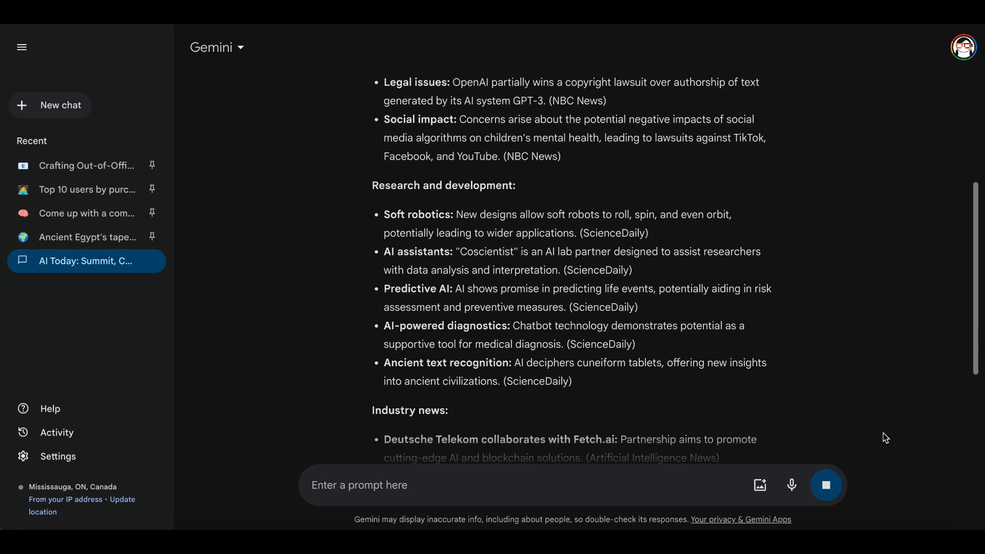
Step: Double-check the AI news summary's claims against Google Search results
{"action": "scroll", "scroll_direction": "down", "scroll_amount": 3}
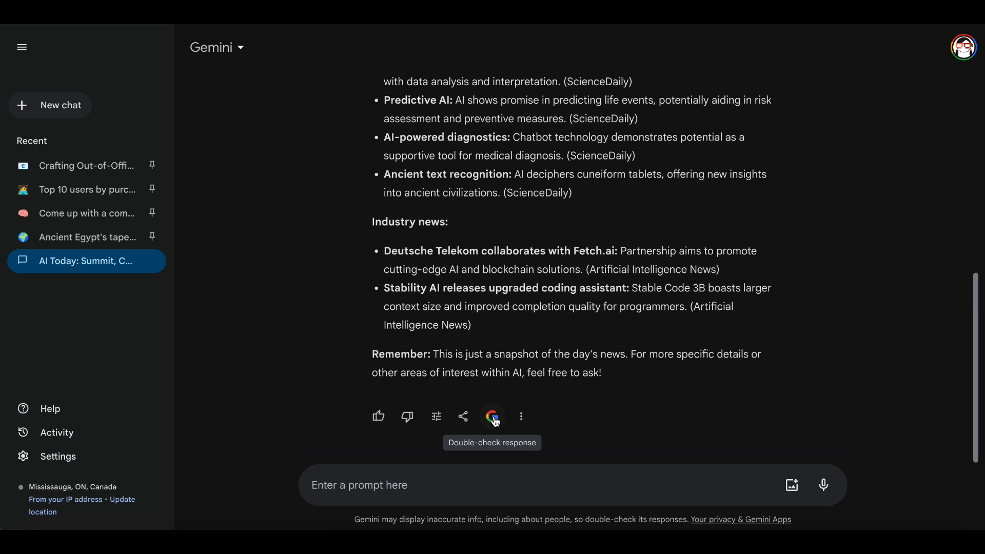
{"action": "left_click", "coordinate": [493, 416]}
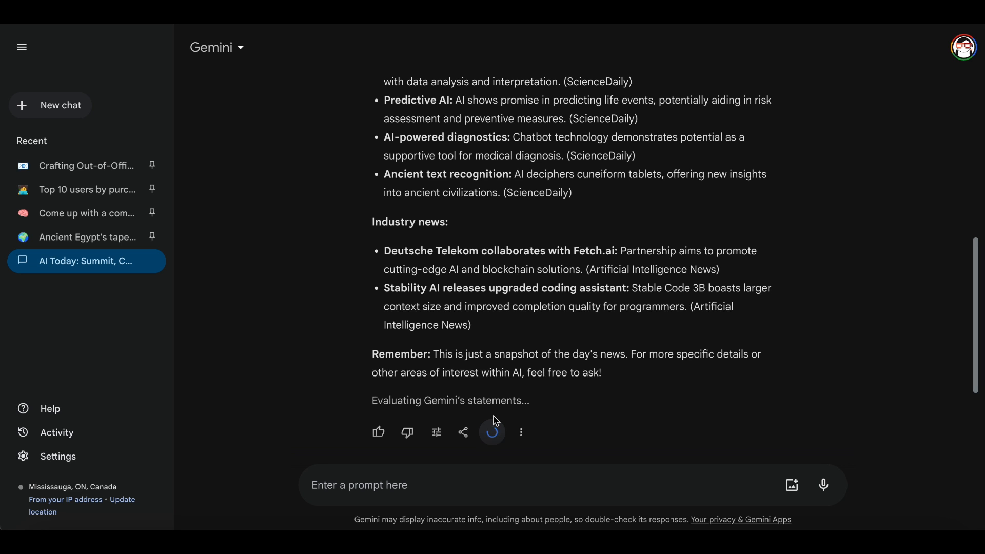
{"action": "scroll", "scroll_direction": "up", "scroll_amount": 3}
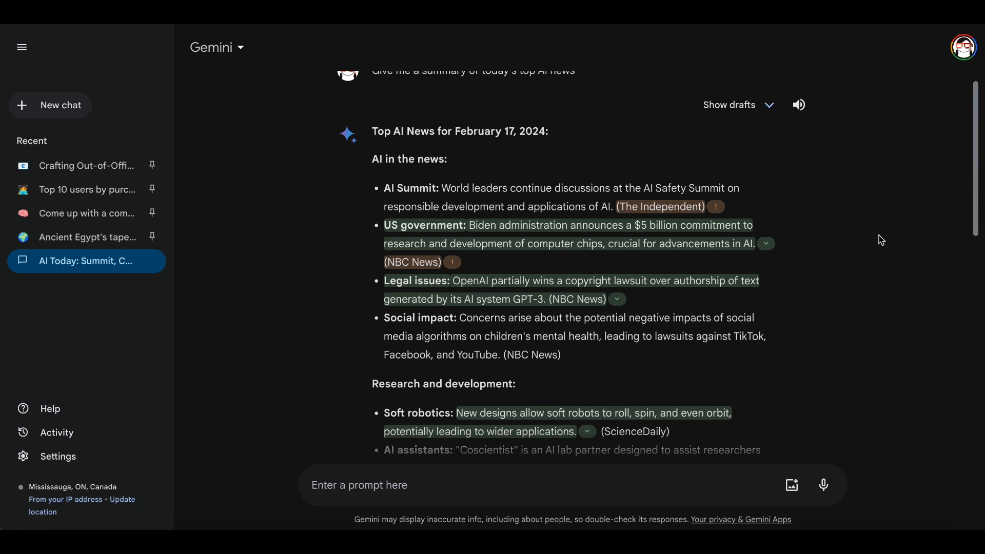
{"action": "left_click", "coordinate": [715, 207]}
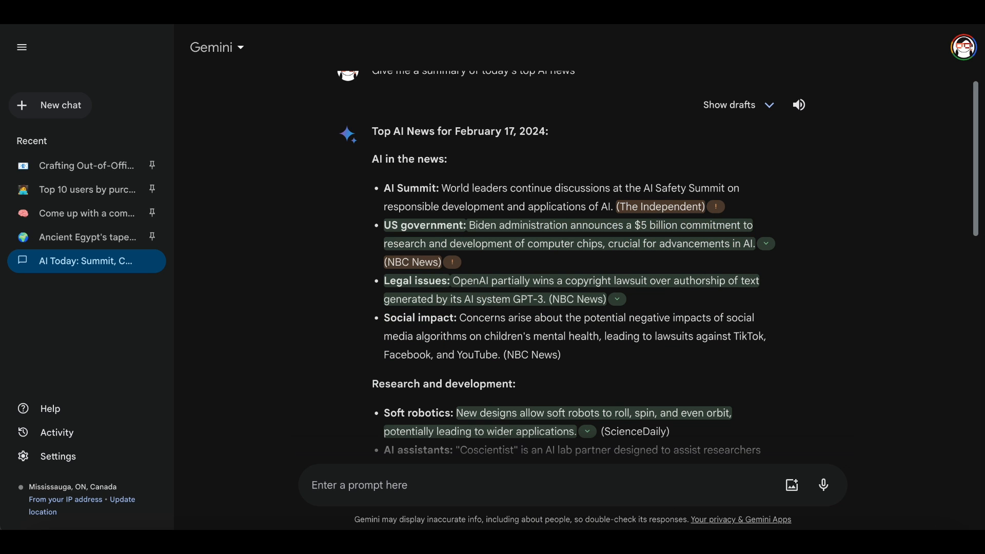
{"action": "left_click", "coordinate": [88, 237]}
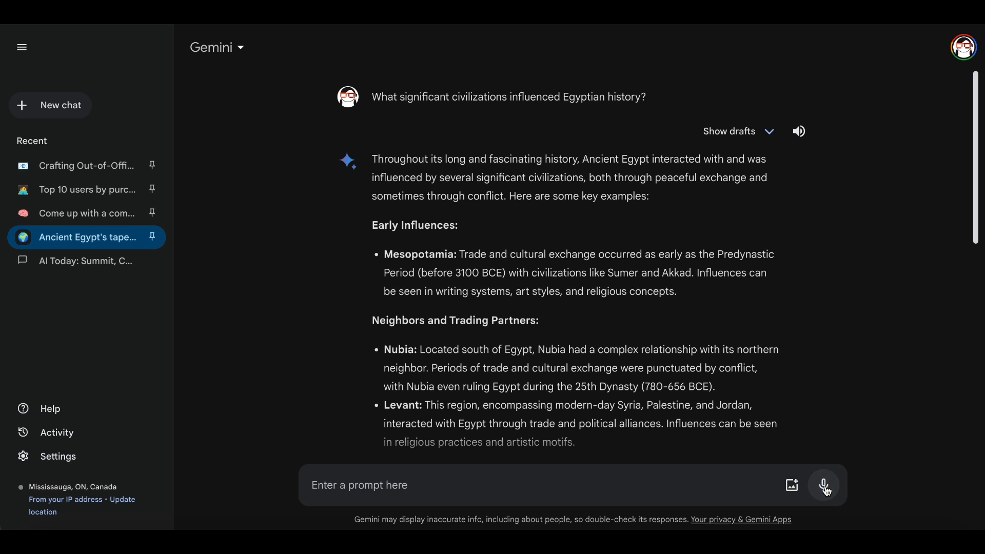
{"action": "mouse_move", "coordinate": [193, 102]}
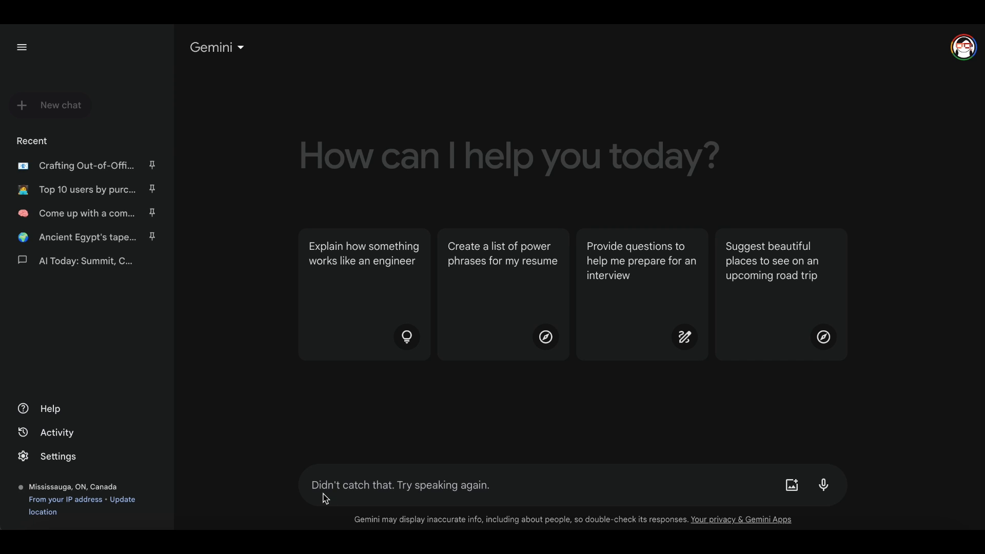
Step: Generate robot duck in a futuristic park images, view their share menu, and start a new chat
{"action": "type", "text": "Generate an image of a robot duck playing in a futuristic park."}
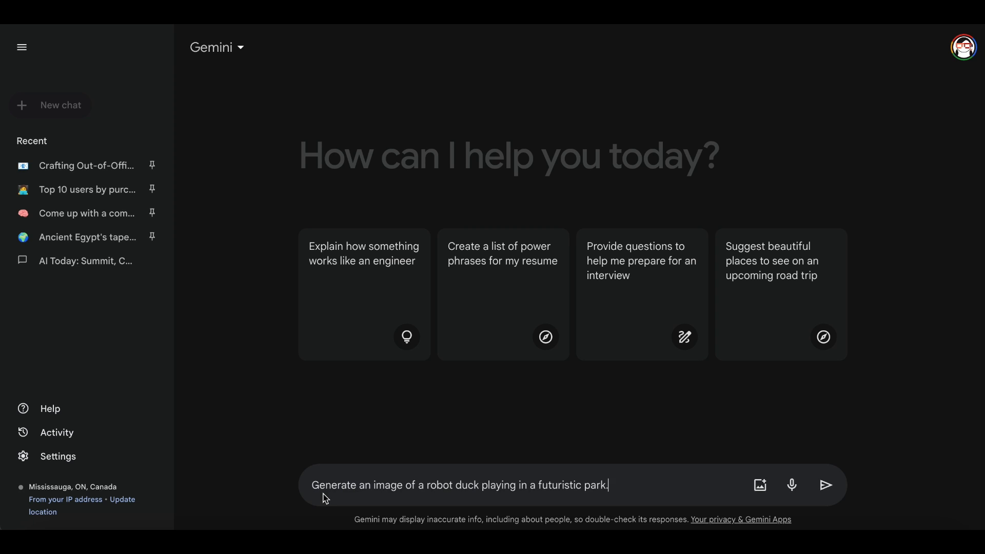
{"action": "left_click", "coordinate": [826, 485]}
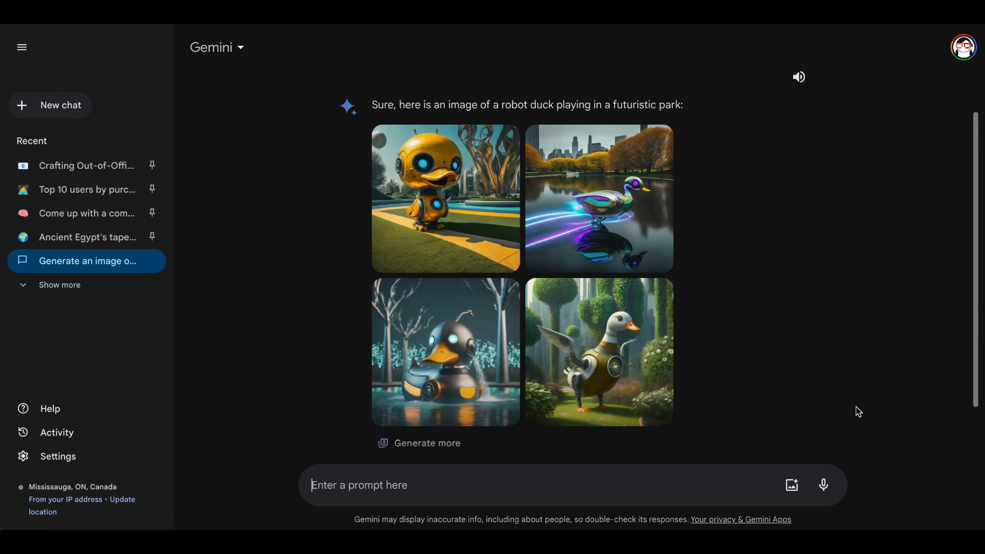
{"action": "left_click", "coordinate": [445, 199]}
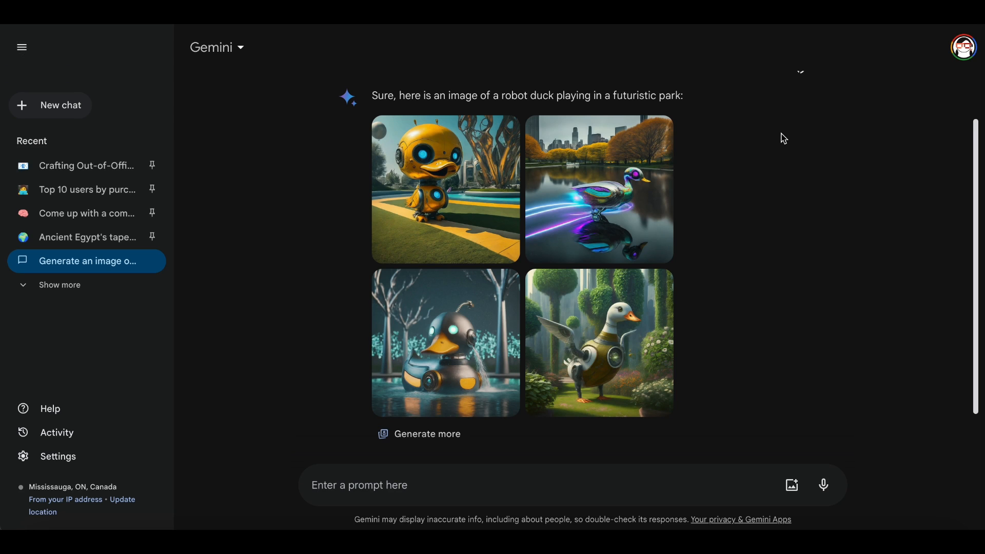
{"action": "left_click", "coordinate": [436, 416]}
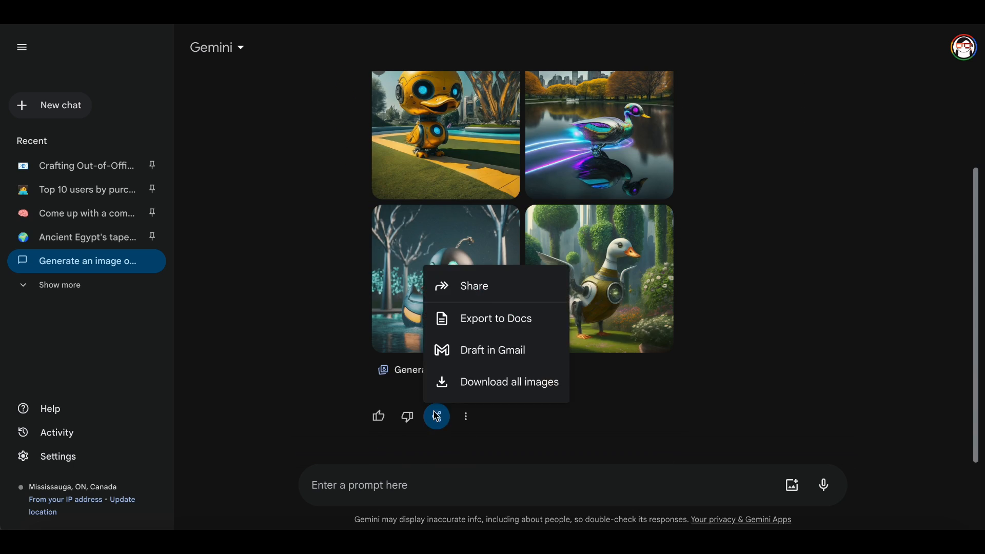
{"action": "left_click", "coordinate": [50, 104]}
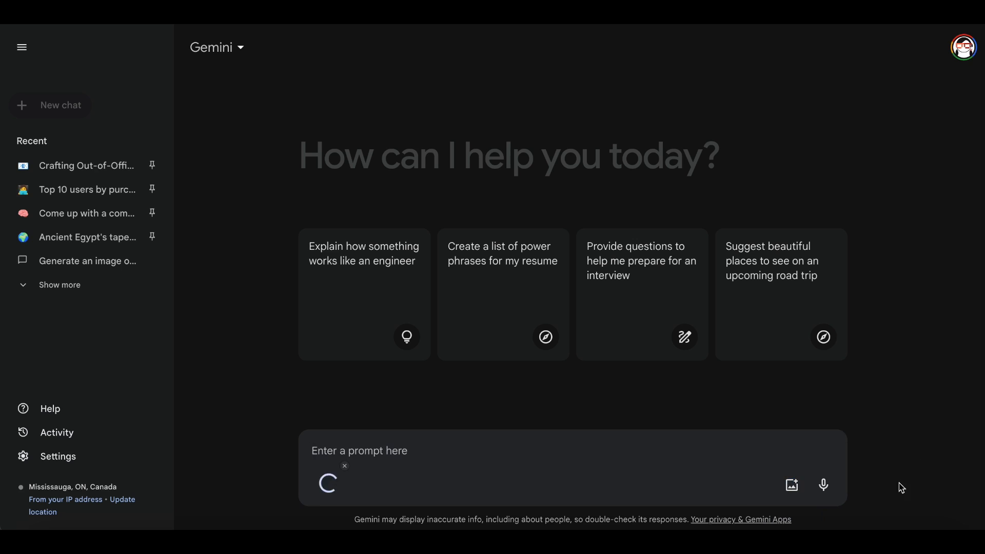
Step: Ask what kind of bird is in the uploaded photo, then send a question about another image
{"action": "type", "text": "What kind of bird i"}
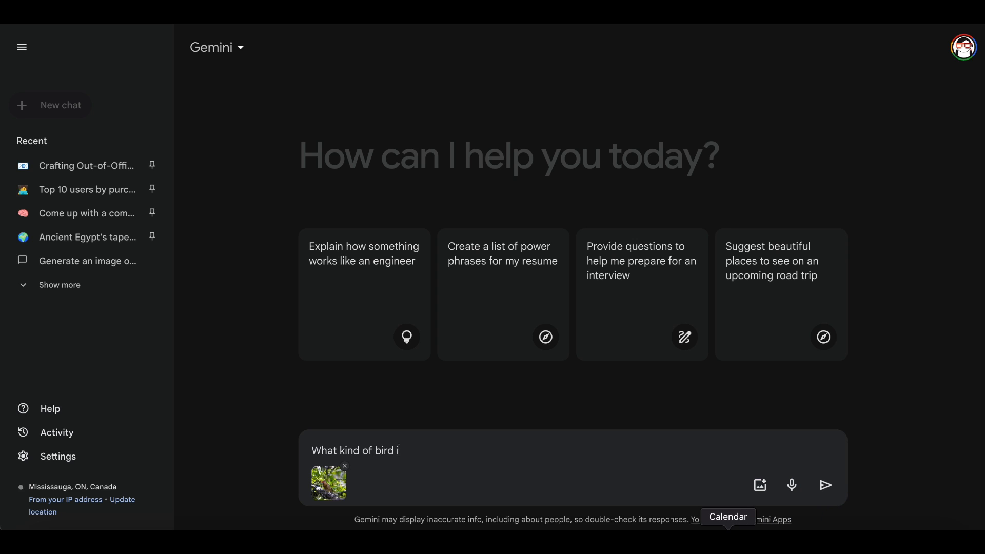
{"action": "left_click", "coordinate": [826, 484]}
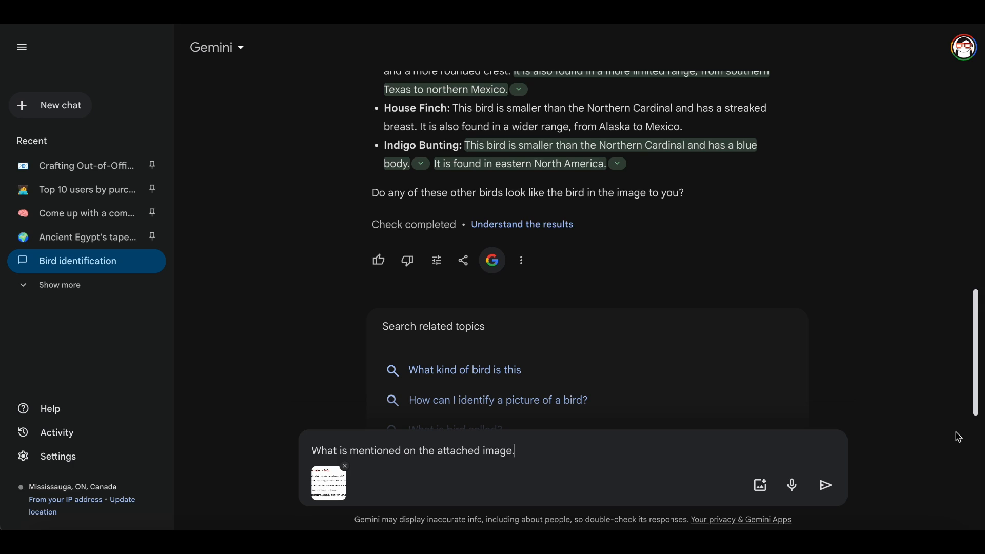
{"action": "left_click", "coordinate": [82, 309]}
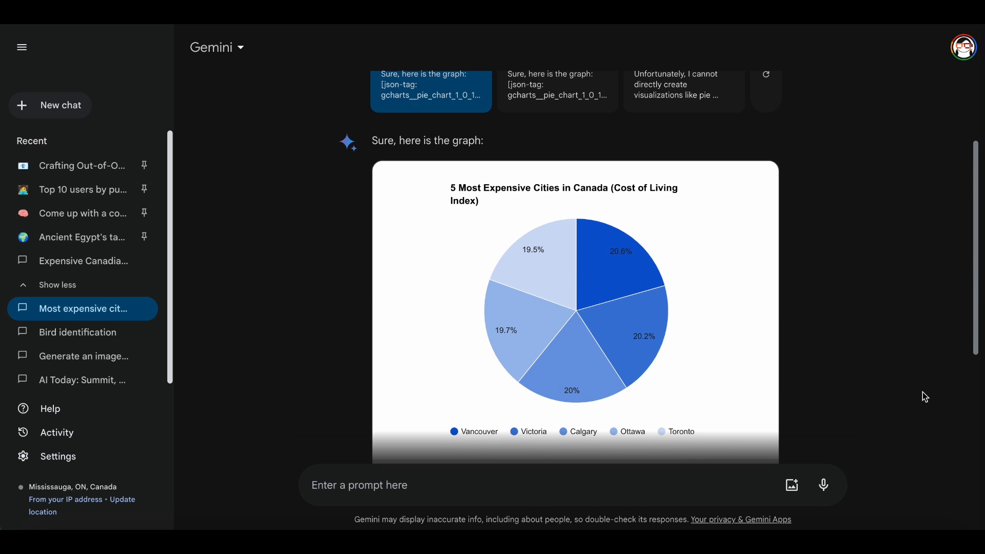
Step: Reveal the Python code behind the Canadian cities pie chart and view its export options
{"action": "scroll", "scroll_direction": "down", "scroll_amount": 3}
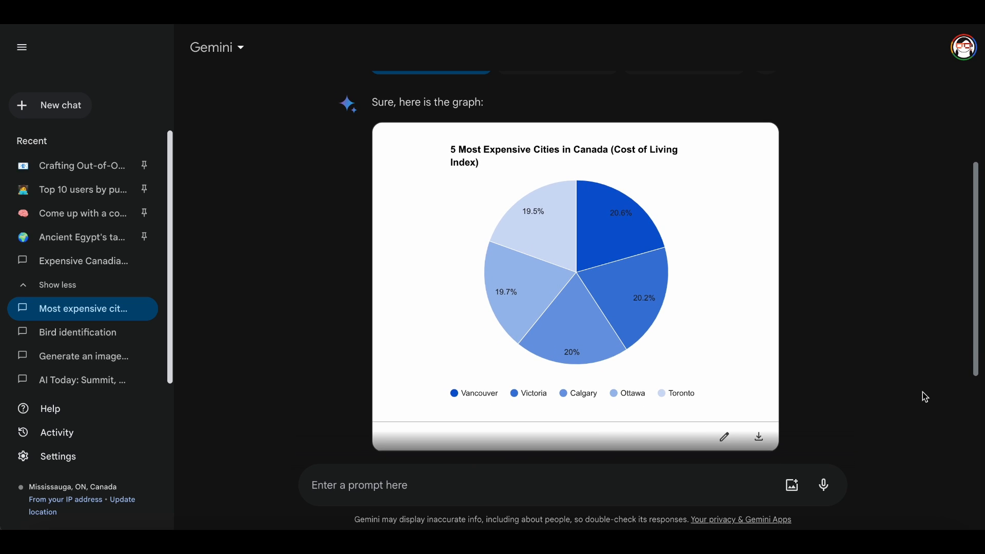
{"action": "scroll", "scroll_direction": "down", "scroll_amount": 3}
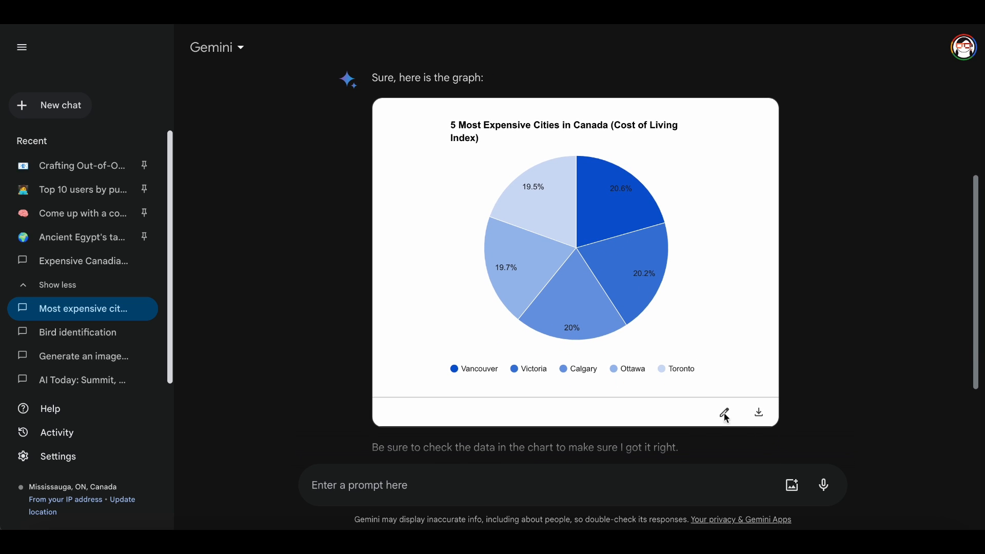
{"action": "scroll", "scroll_direction": "down", "scroll_amount": 3}
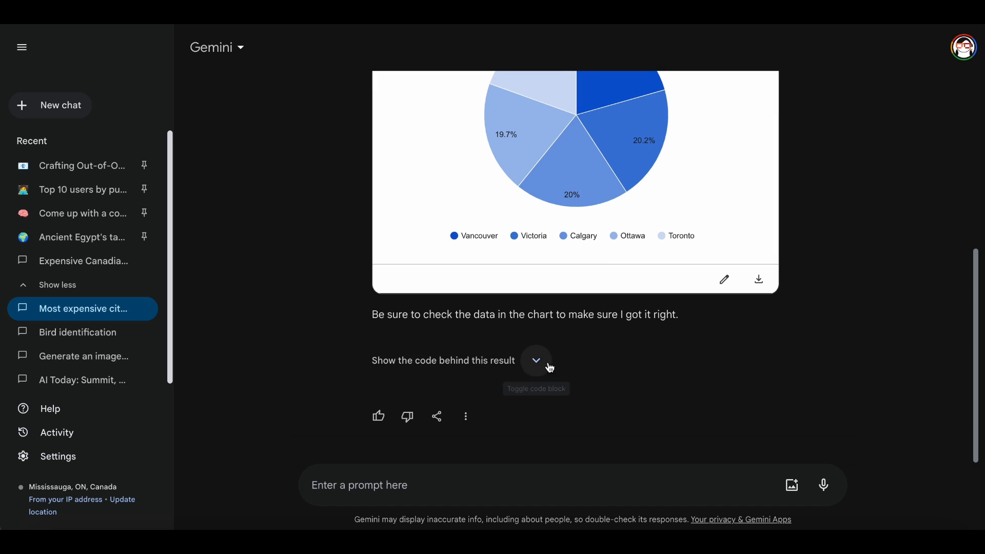
{"action": "left_click", "coordinate": [535, 360]}
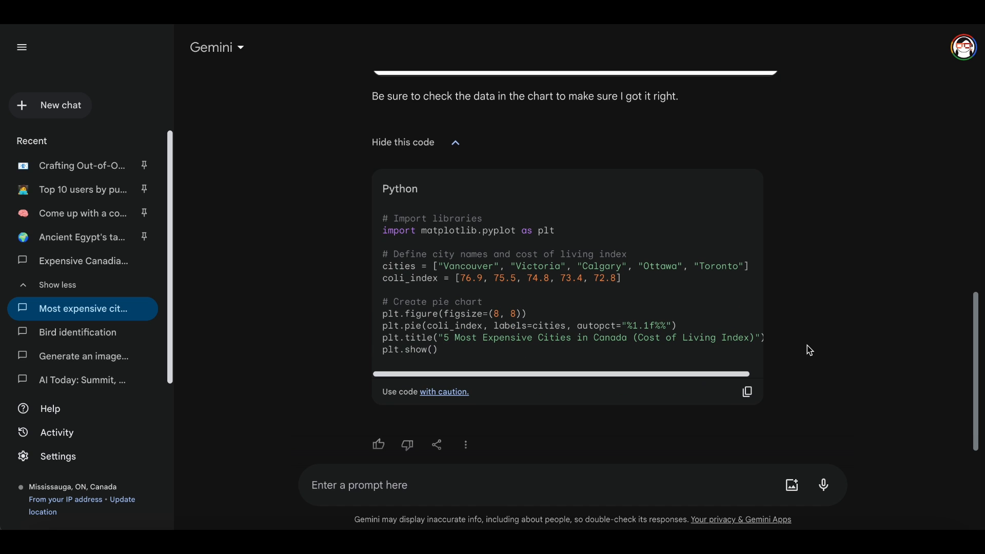
{"action": "left_click", "coordinate": [436, 444]}
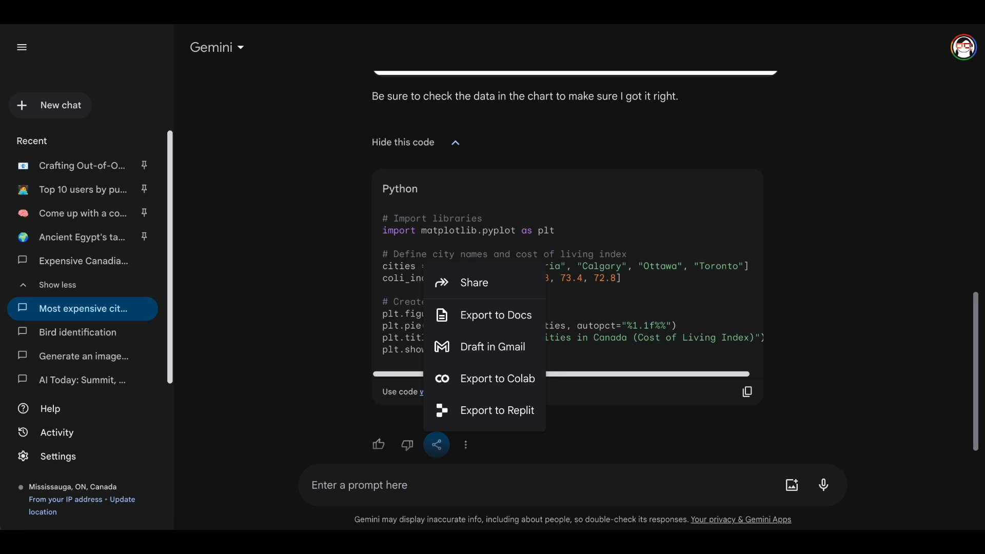
Step: In a new chat, request HTML for a simple product webpage
{"action": "left_click", "coordinate": [50, 104]}
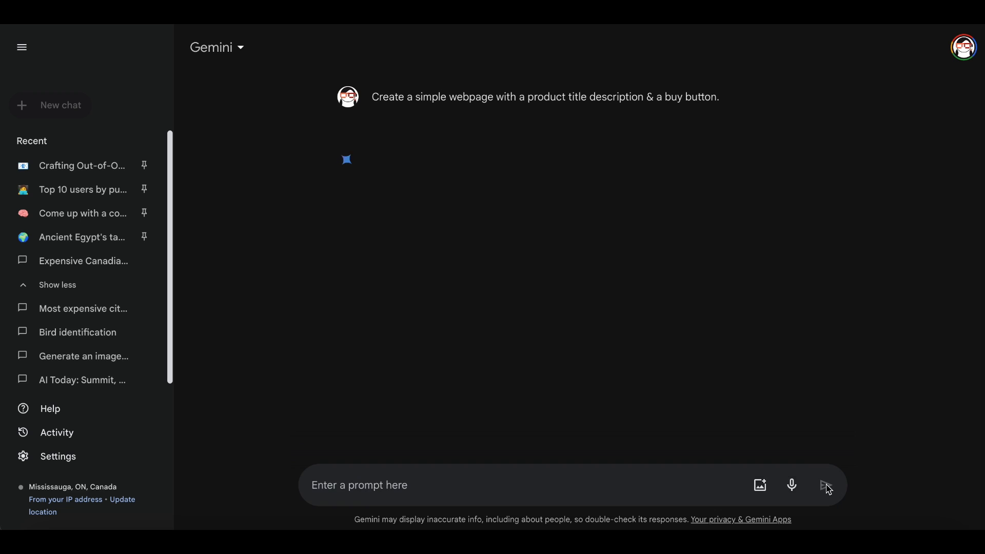
{"action": "left_click", "coordinate": [828, 485]}
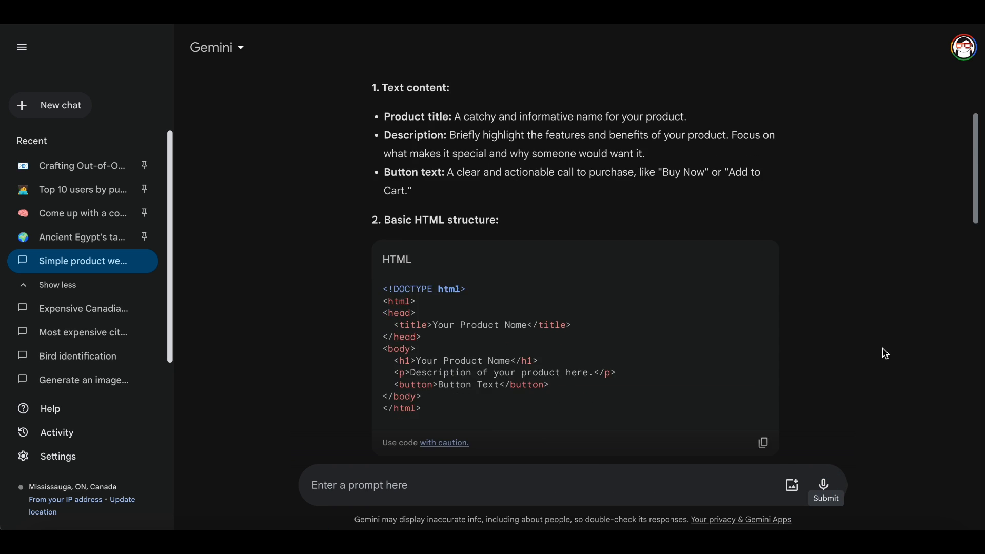
{"action": "left_click", "coordinate": [463, 416]}
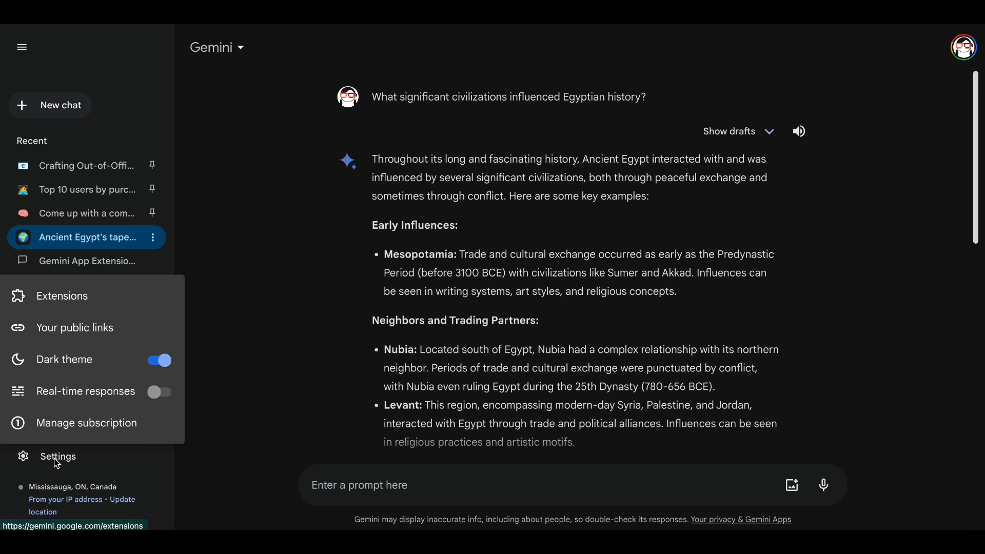
{"action": "mouse_move", "coordinate": [75, 296]}
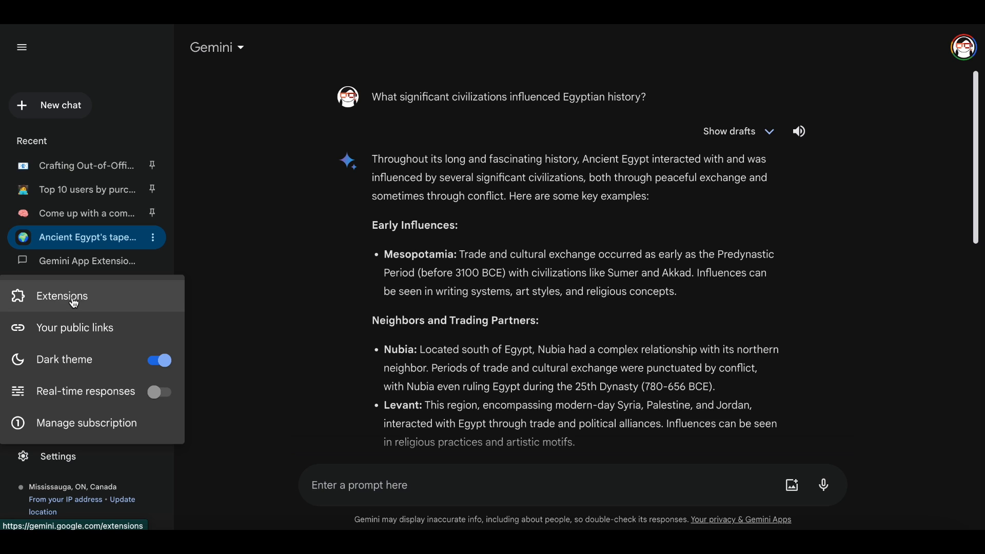
Step: Browse the Extensions page's Google Flights, Hotels, Maps, Workspace and YouTube cards
{"action": "left_click", "coordinate": [62, 296]}
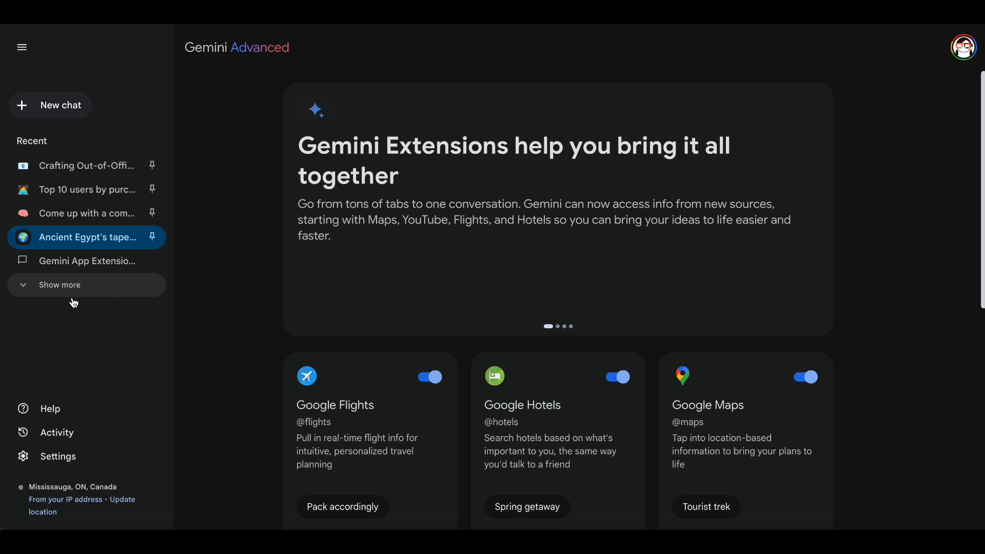
{"action": "mouse_move", "coordinate": [881, 429]}
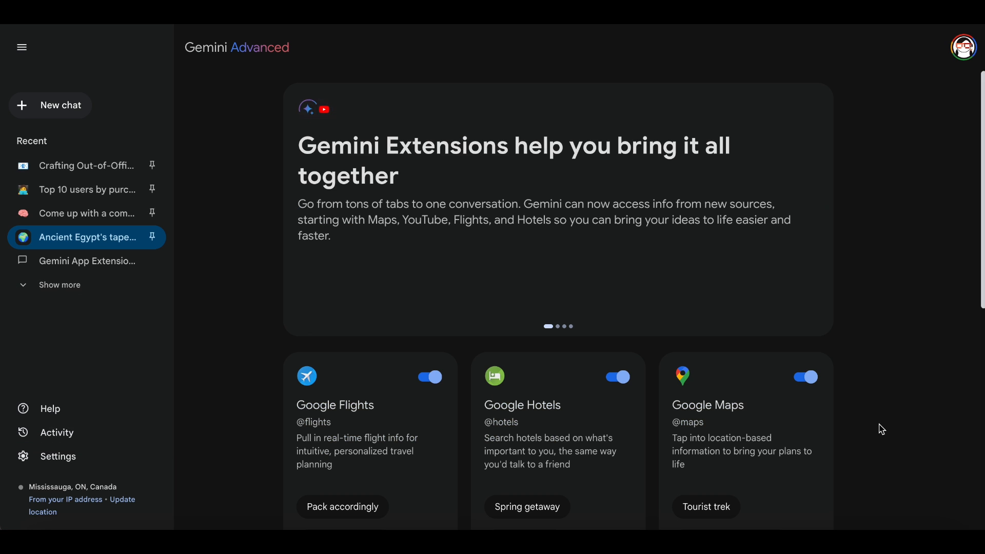
{"action": "scroll", "scroll_direction": "down", "scroll_amount": 3}
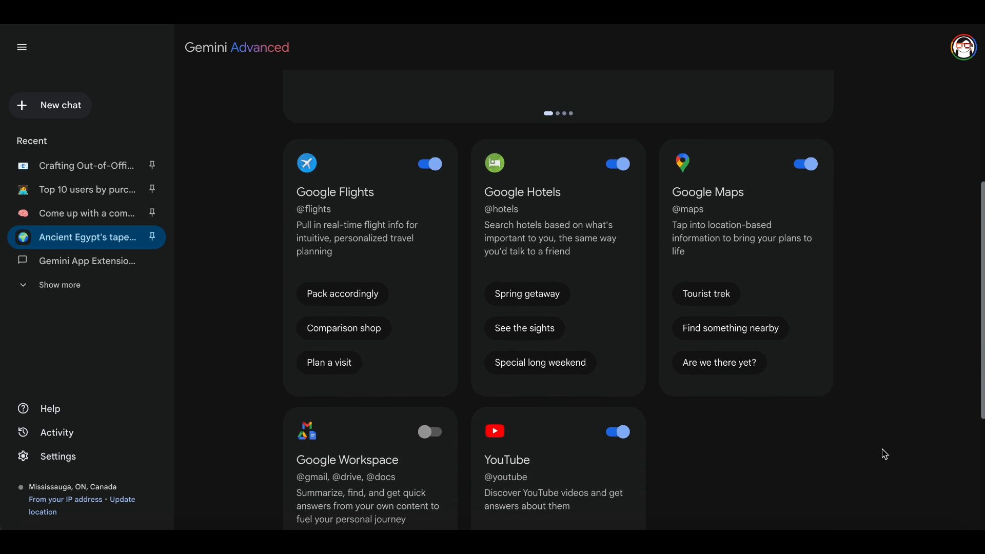
{"action": "scroll", "scroll_direction": "down", "scroll_amount": 3}
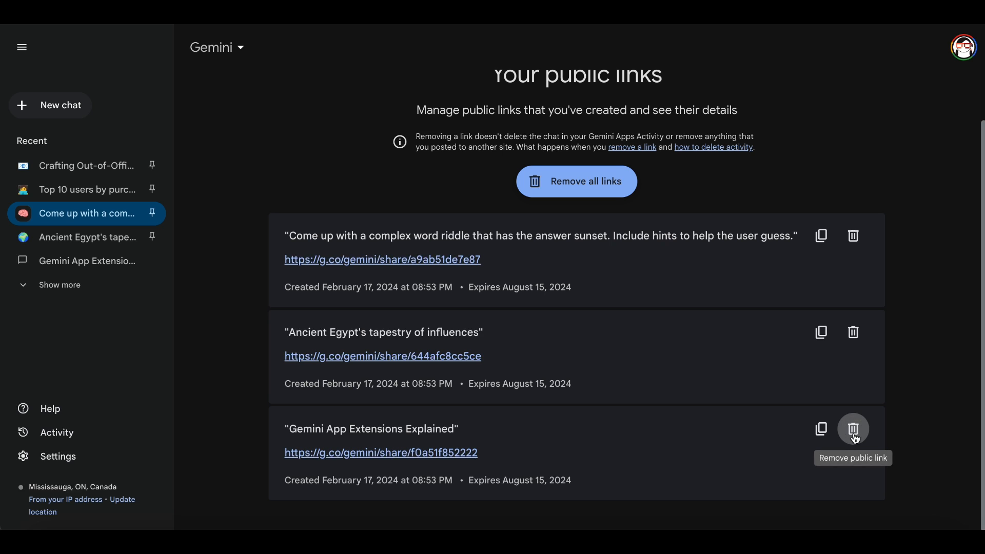
Step: Review the public links, then turn on dark theme and toggle real-time responses in Settings
{"action": "left_click", "coordinate": [853, 428]}
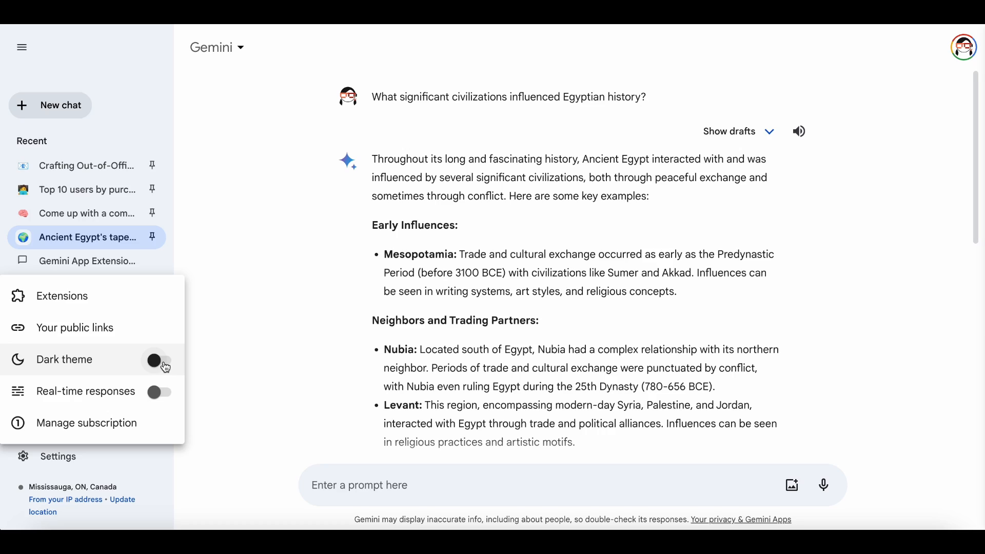
{"action": "left_click", "coordinate": [159, 360]}
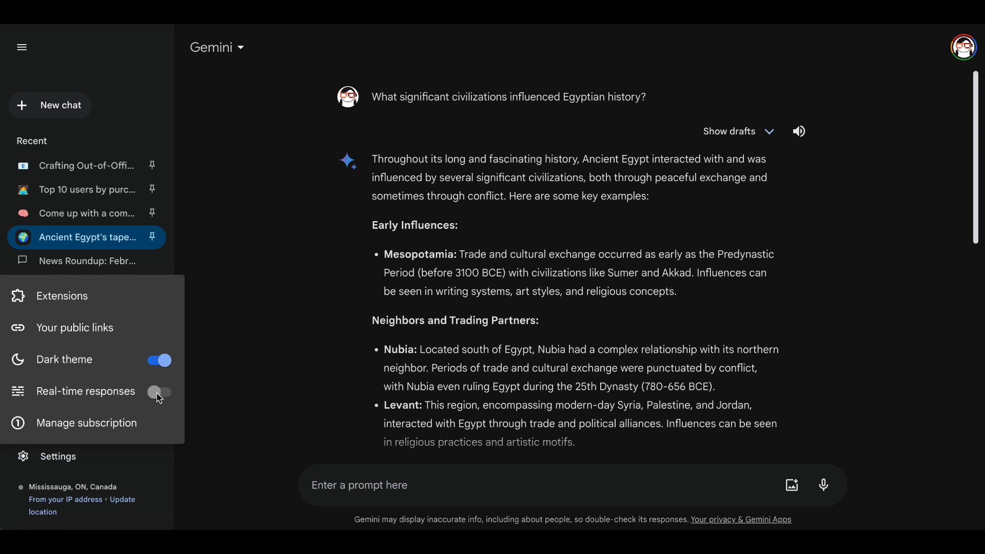
{"action": "left_click", "coordinate": [158, 391]}
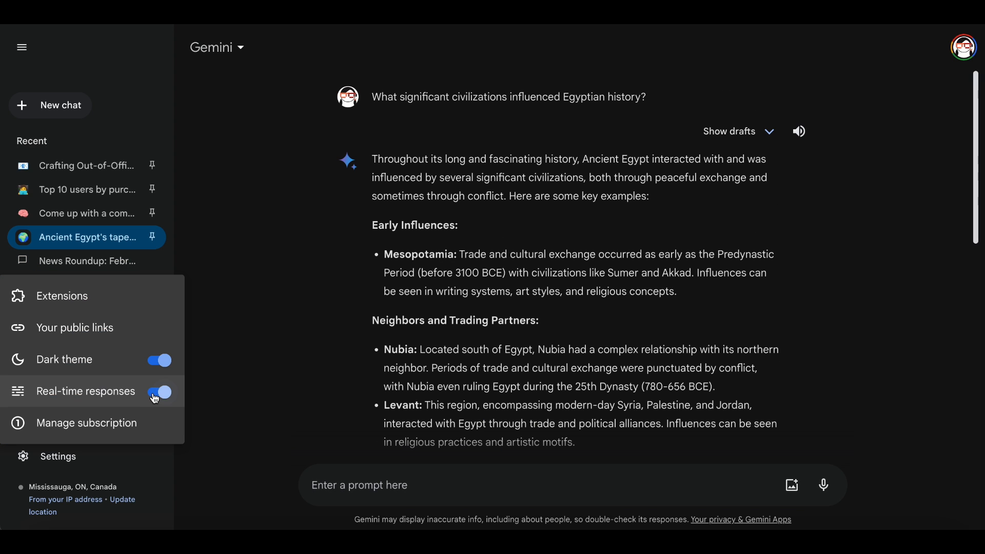
{"action": "left_click", "coordinate": [159, 392]}
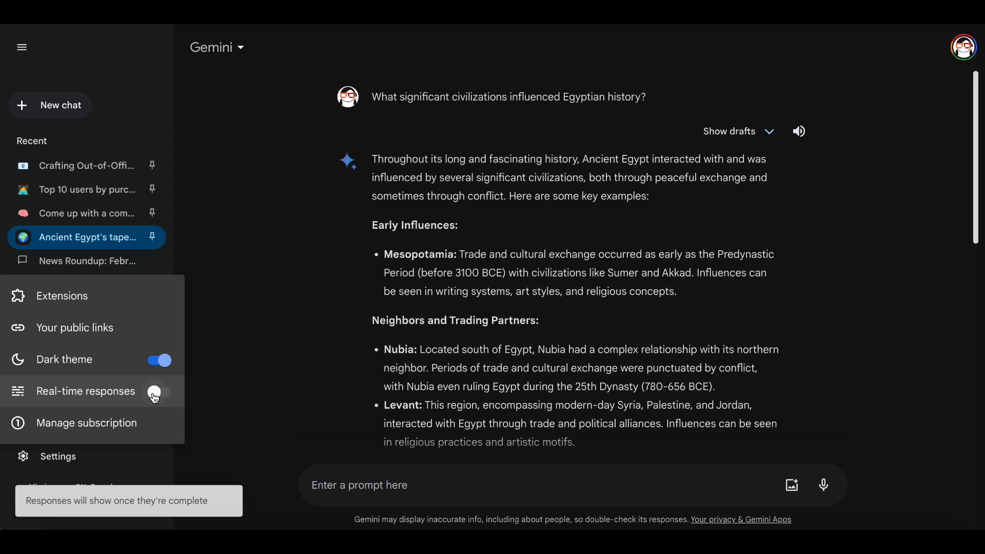
Step: Open the News Roundup chat, switch to another chat, and check subscription management
{"action": "left_click", "coordinate": [86, 261]}
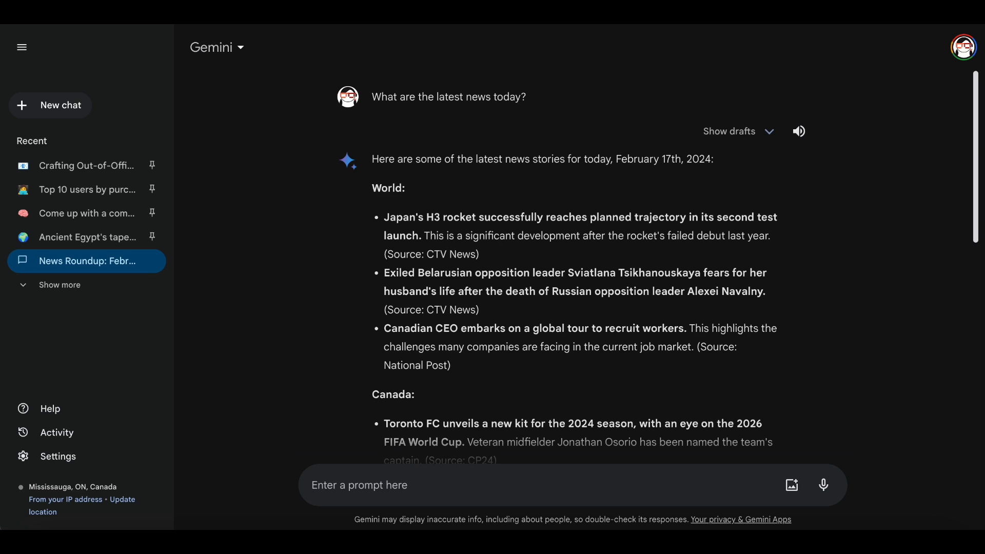
{"action": "left_click", "coordinate": [88, 237]}
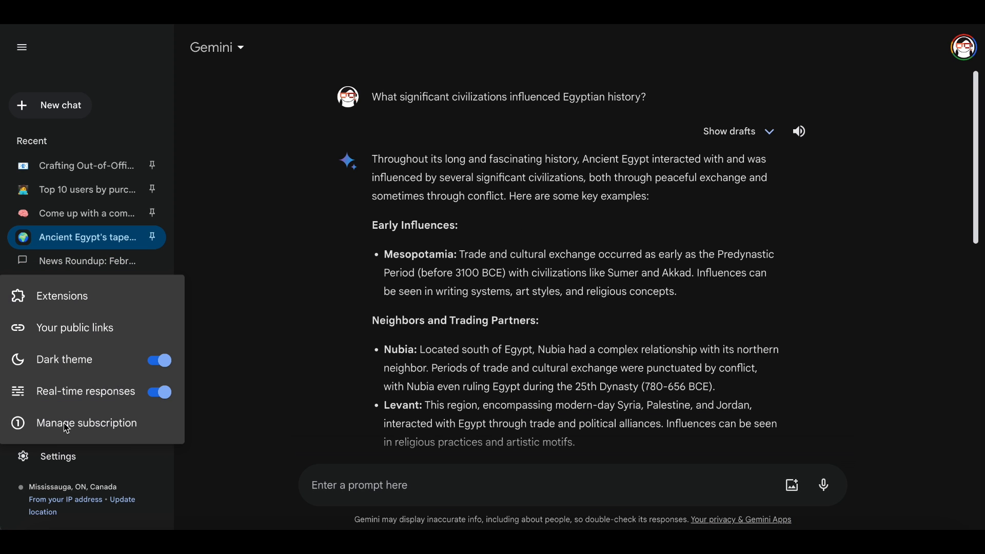
{"action": "mouse_move", "coordinate": [87, 422]}
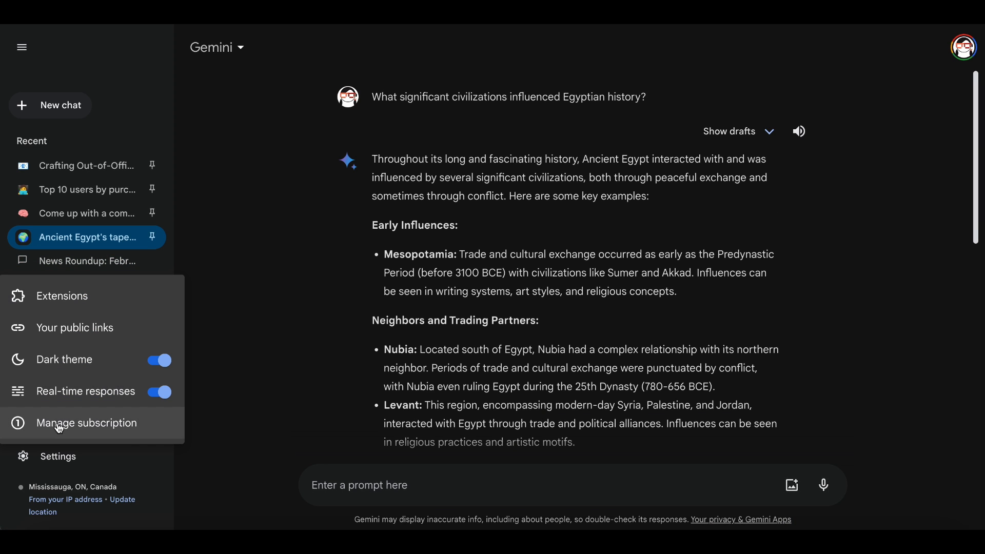
{"action": "left_click", "coordinate": [88, 422]}
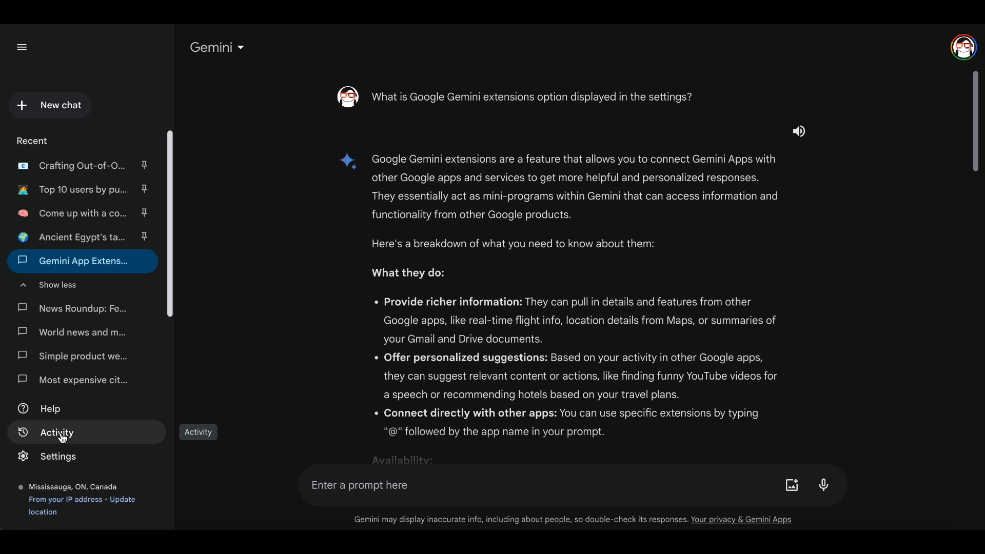
Step: Browse the Gemini Apps Activity history, scrolling through past prompts
{"action": "left_click", "coordinate": [57, 432]}
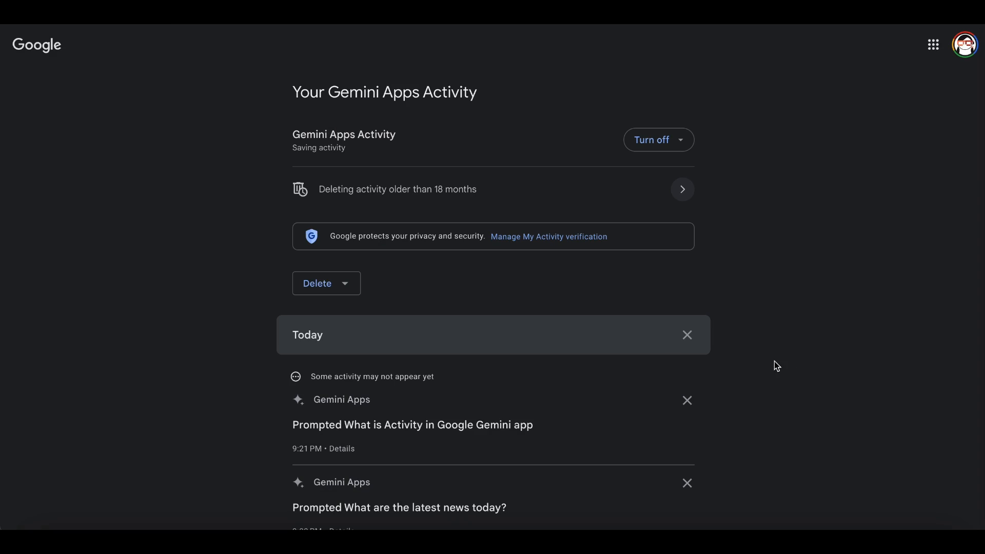
{"action": "mouse_move", "coordinate": [825, 132]}
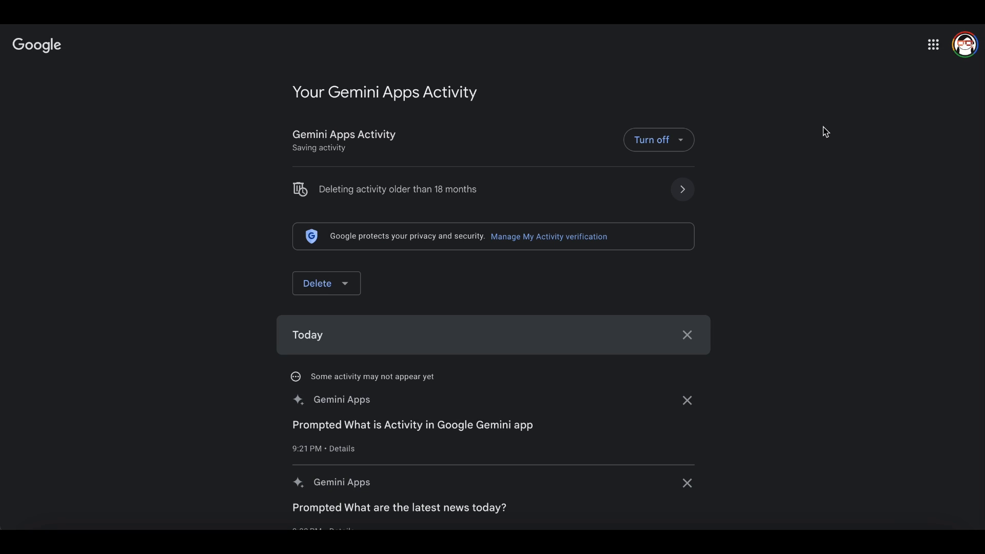
{"action": "left_click", "coordinate": [658, 140]}
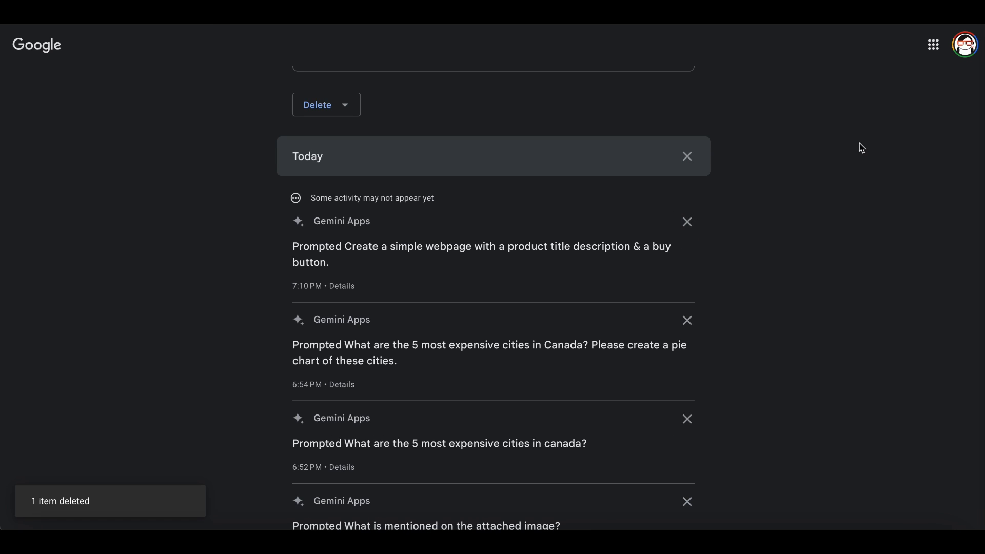
{"action": "scroll", "scroll_direction": "up", "scroll_amount": 3}
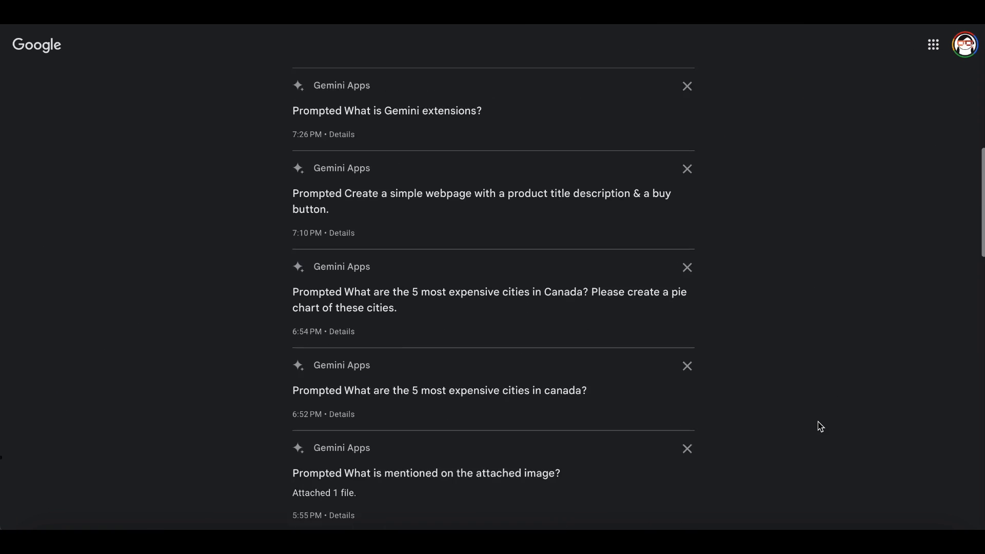
{"action": "scroll", "scroll_direction": "up", "scroll_amount": 3}
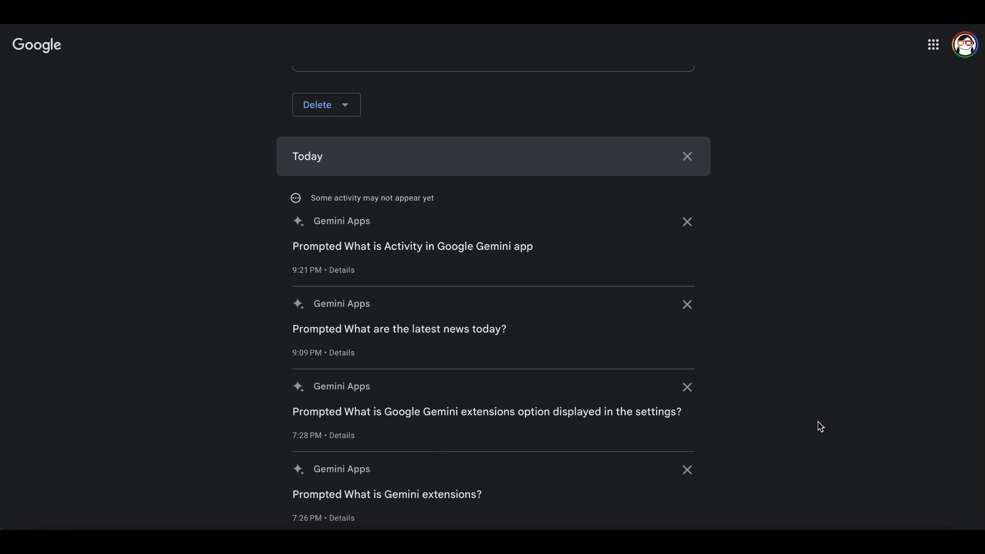
{"action": "mouse_move", "coordinate": [430, 451]}
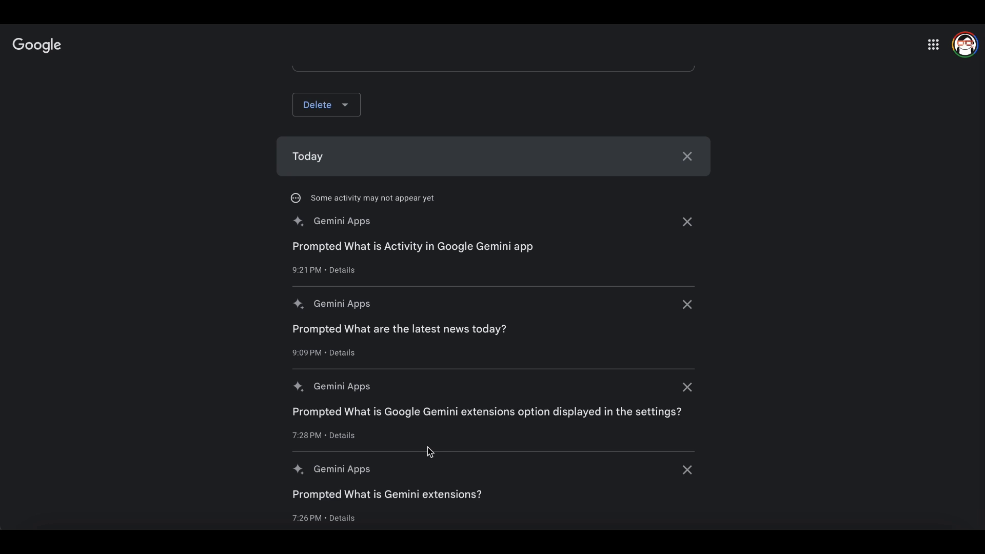
Step: Read the full details of the latest-news prompt, then bring up the Help menu
{"action": "left_click", "coordinate": [341, 352]}
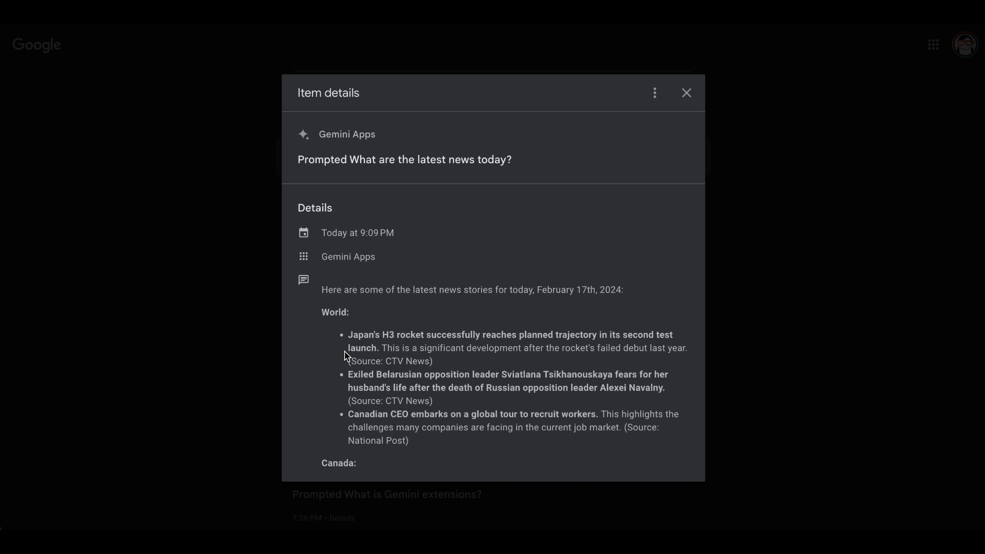
{"action": "scroll", "scroll_direction": "down", "scroll_amount": 3}
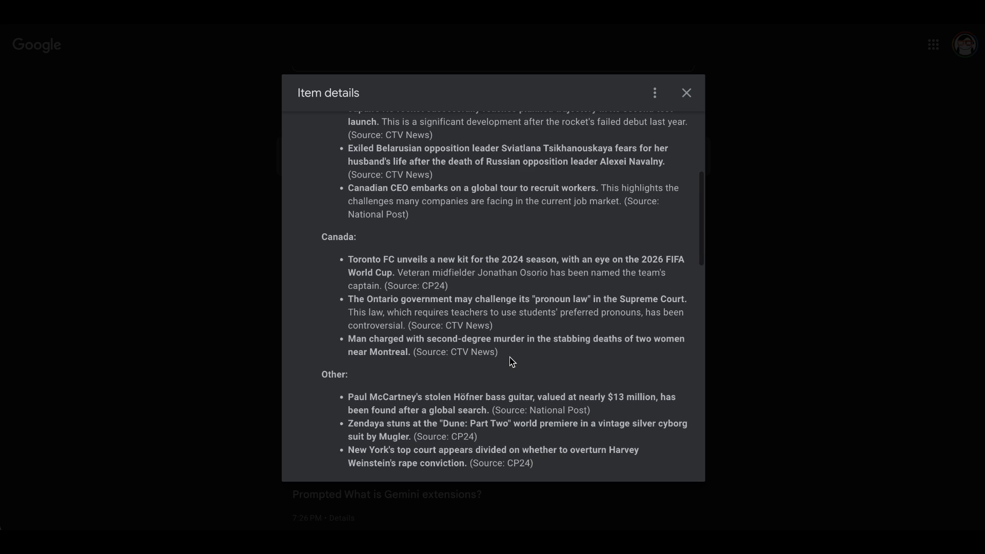
{"action": "scroll", "scroll_direction": "up", "scroll_amount": 3}
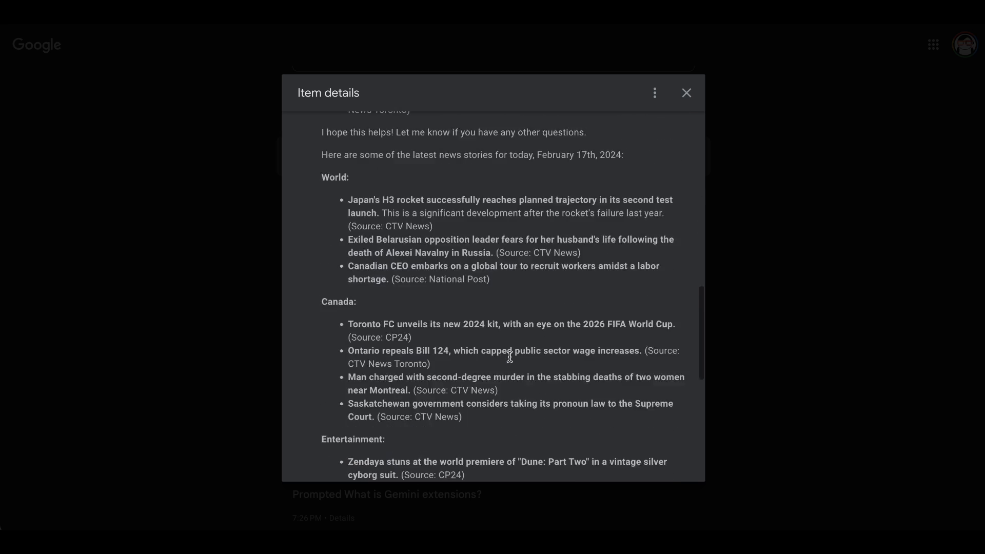
{"action": "scroll", "scroll_direction": "down", "scroll_amount": 3}
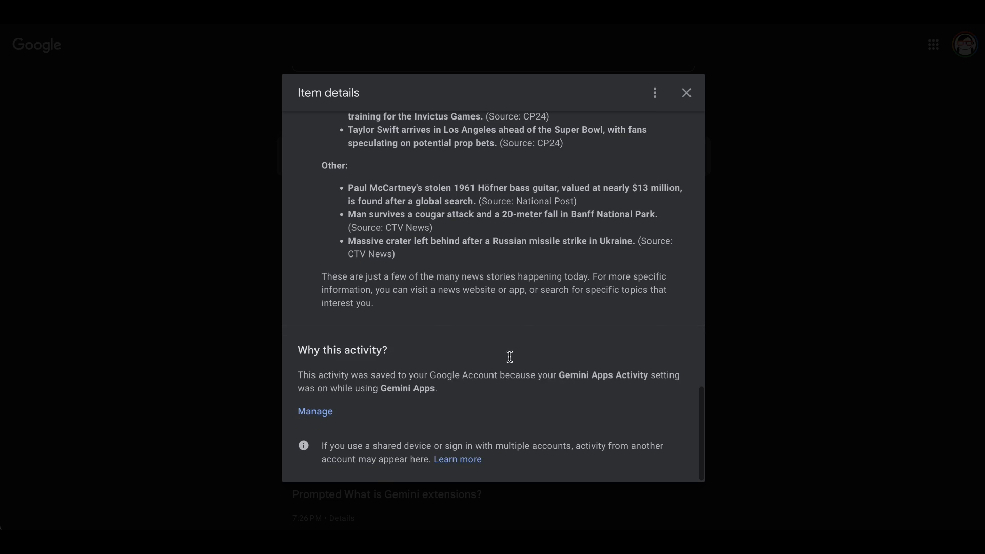
{"action": "left_click", "coordinate": [686, 92]}
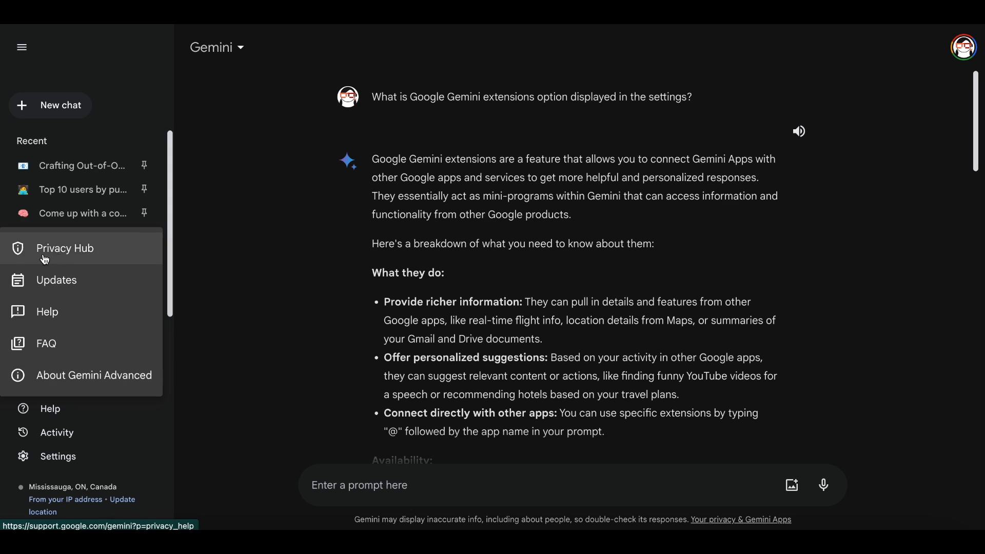
Step: Open the Privacy Hub article from Help and scroll down through its privacy notice
{"action": "left_click", "coordinate": [64, 248]}
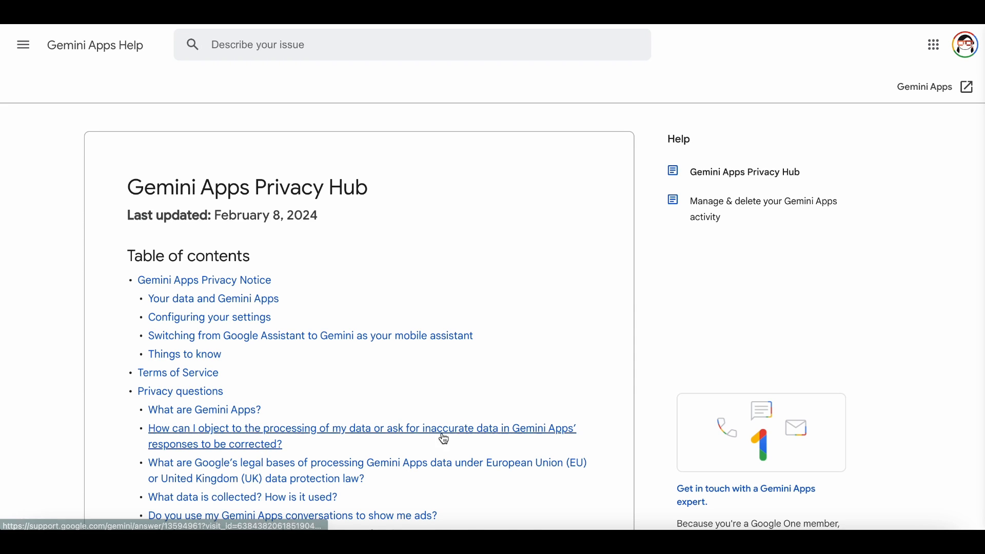
{"action": "scroll", "scroll_direction": "down", "scroll_amount": 3}
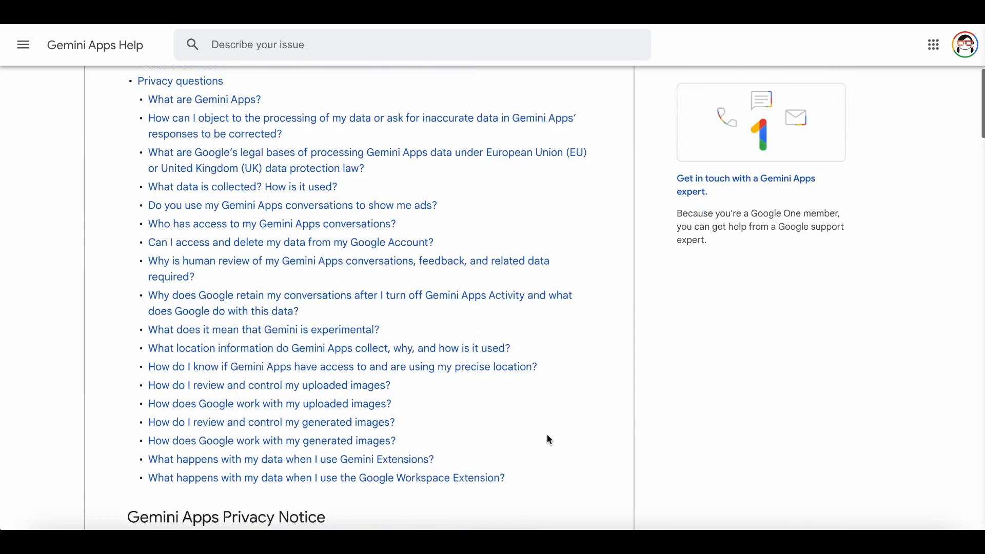
{"action": "scroll", "scroll_direction": "down", "scroll_amount": 3}
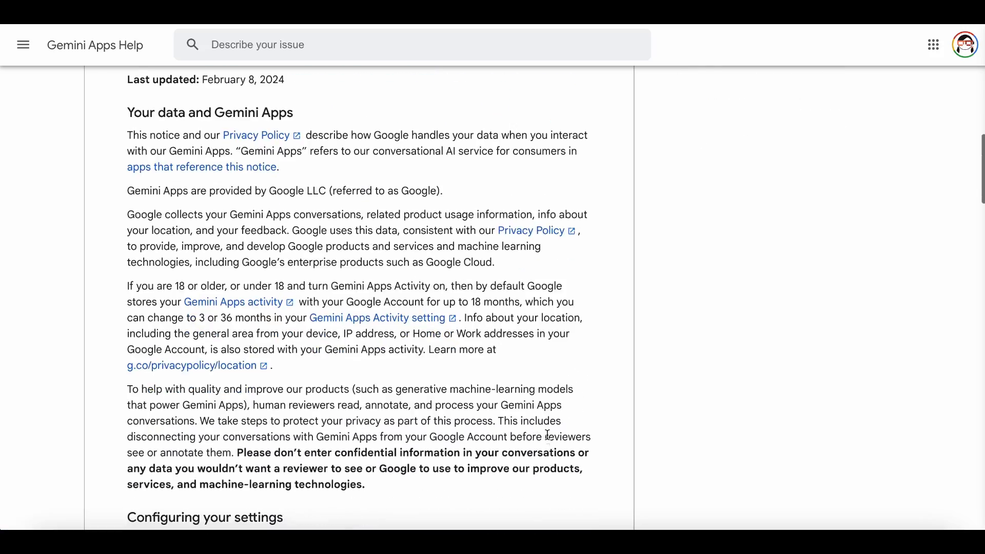
{"action": "scroll", "scroll_direction": "down", "scroll_amount": 3}
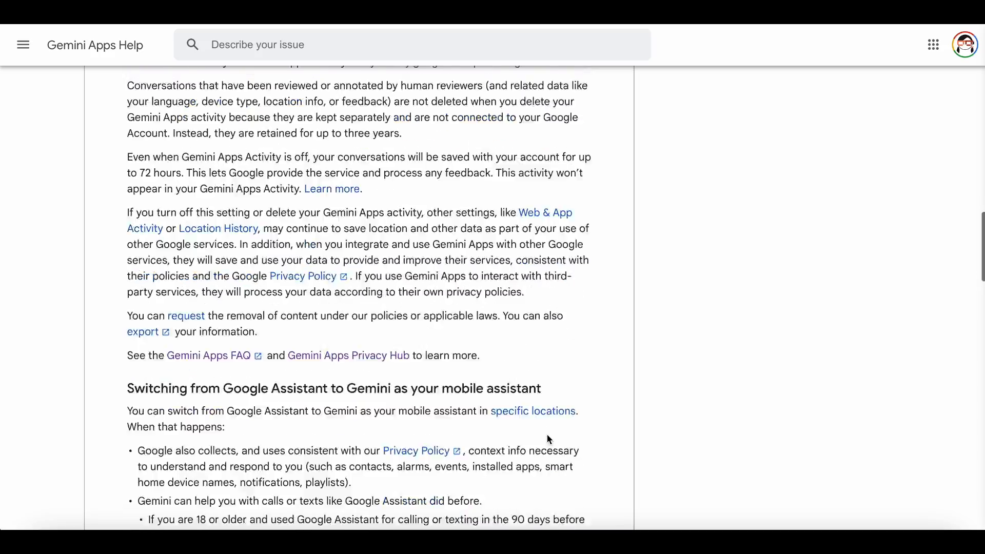